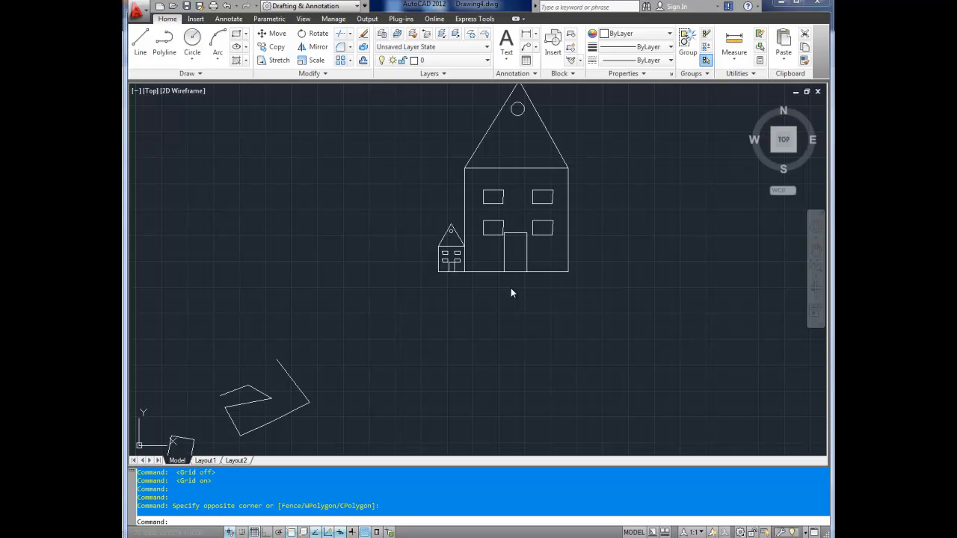
pyautogui.moveTo(471, 306)
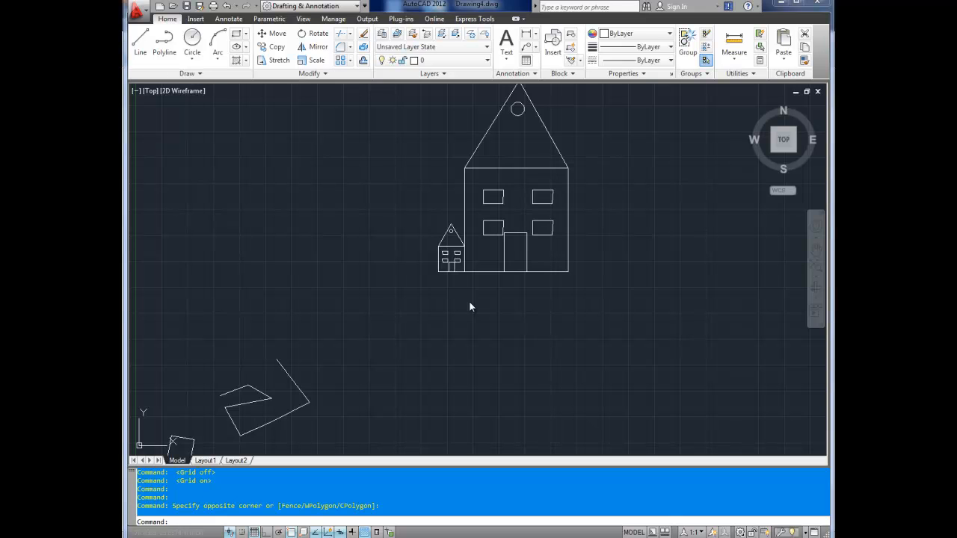
pyautogui.moveTo(385, 299)
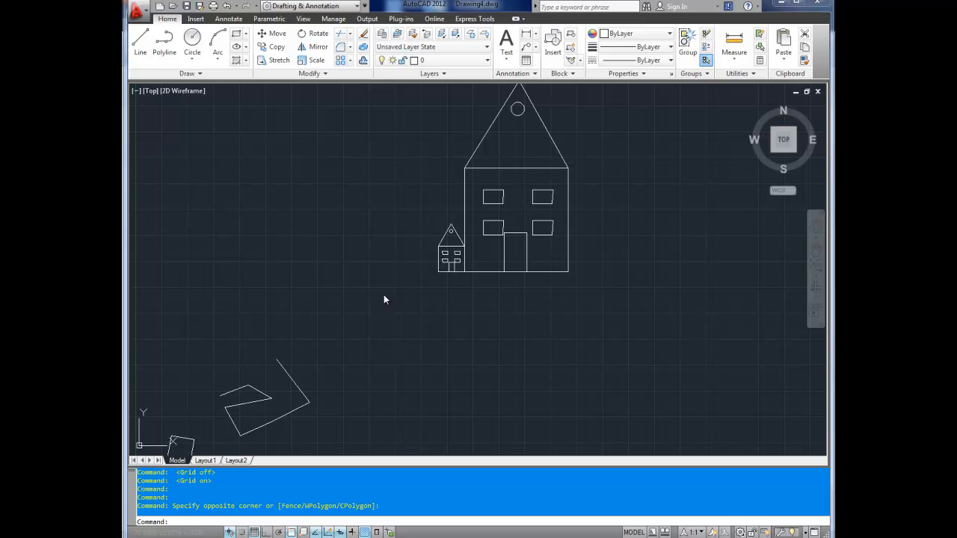
pyautogui.moveTo(334, 225)
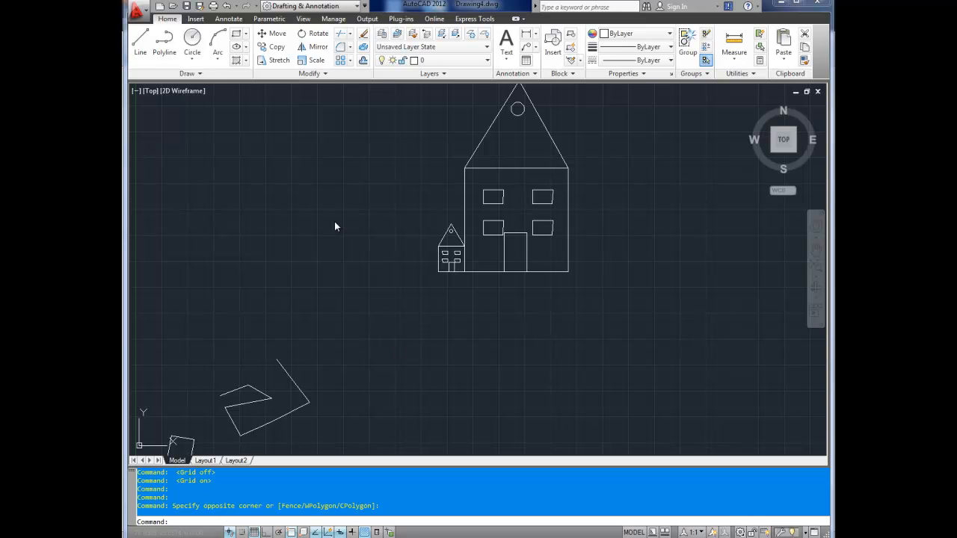
pyautogui.moveTo(343, 316)
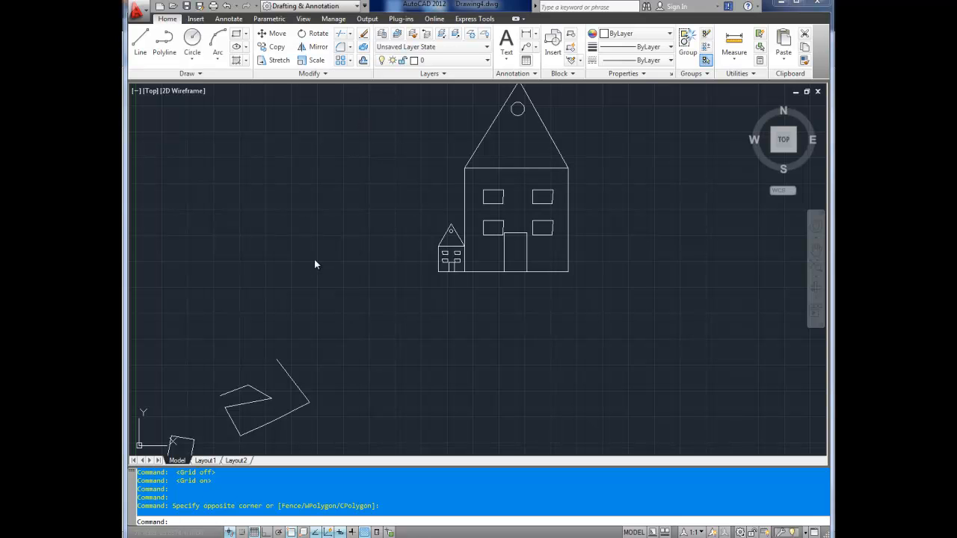
pyautogui.moveTo(366, 297)
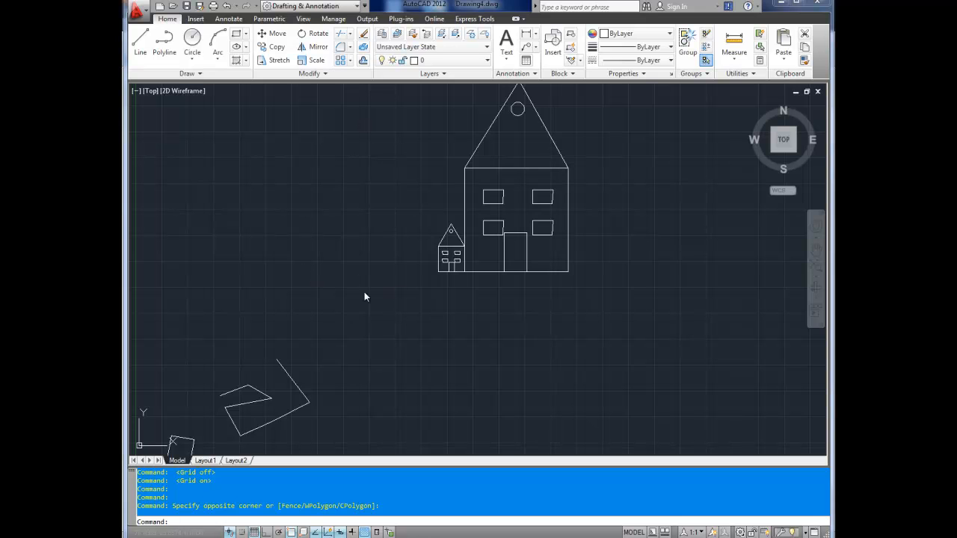
pyautogui.moveTo(326, 385)
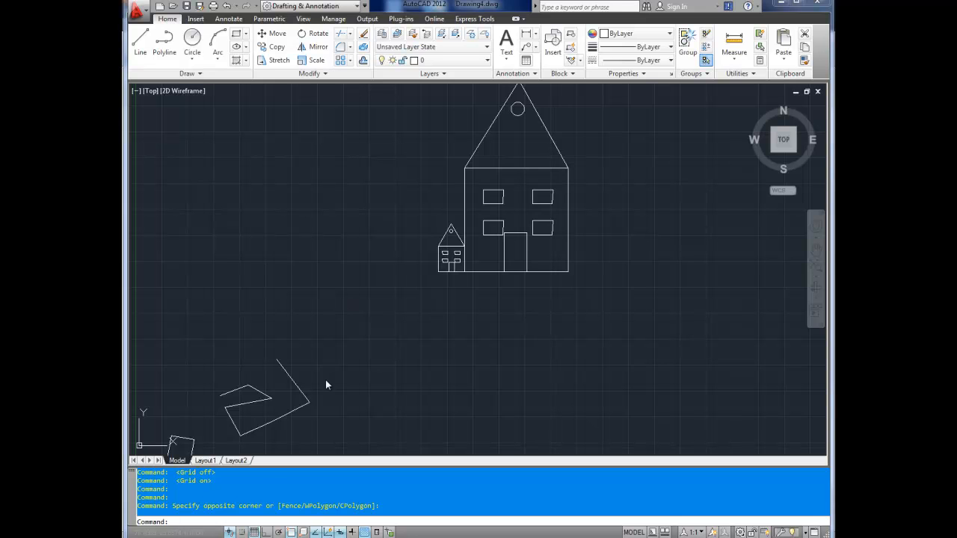
pyautogui.moveTo(313, 433)
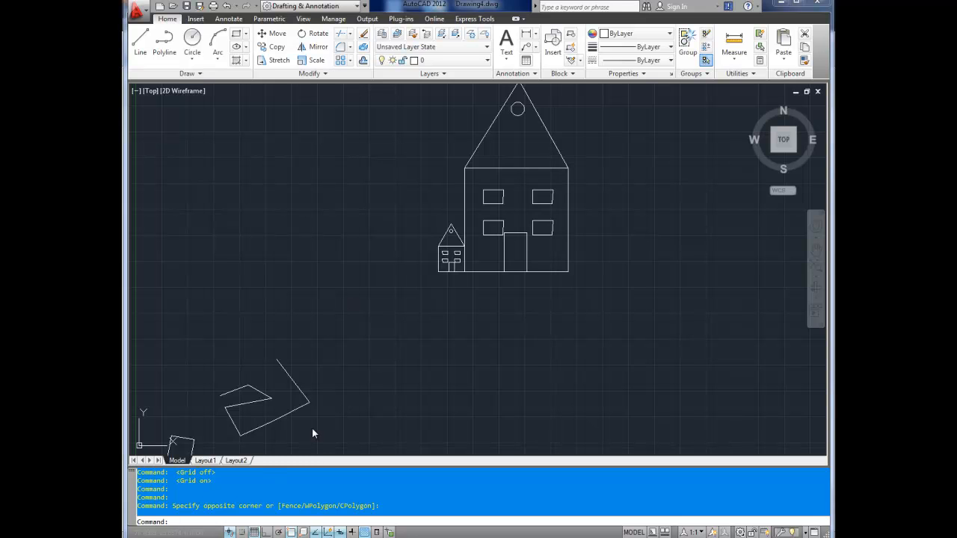
pyautogui.moveTo(295, 461)
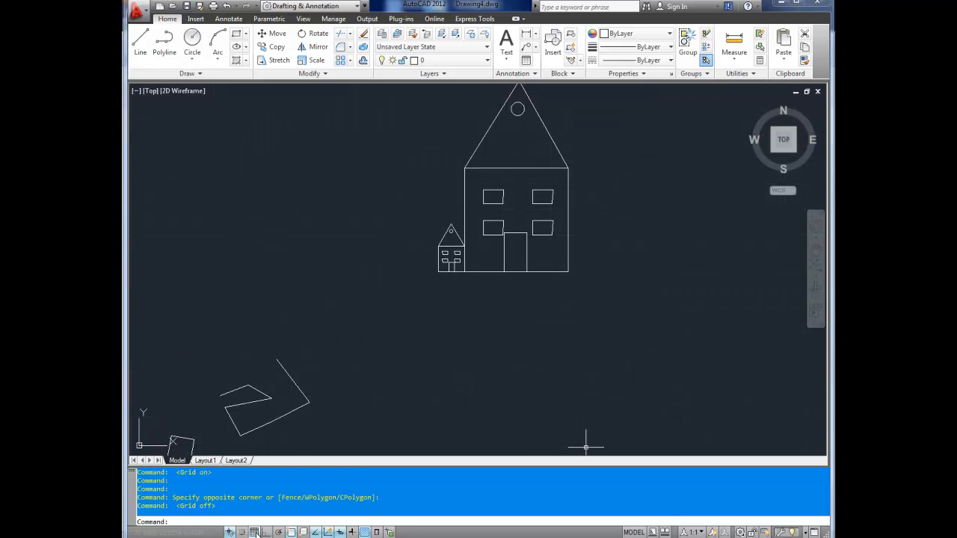
# Turn the background grid back on with F7 and bring up the Grid Display quick options.
pyautogui.press('f7')
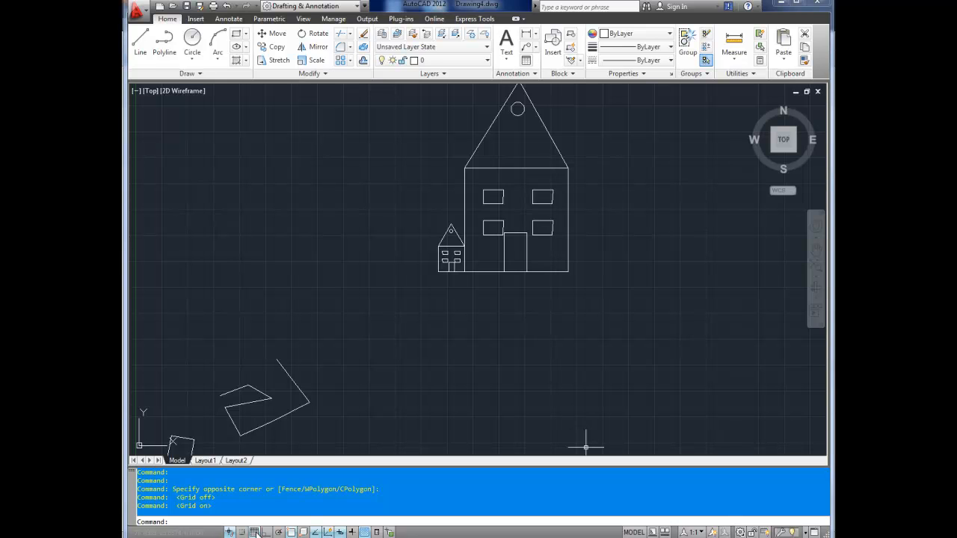
pyautogui.rightClick(254, 531)
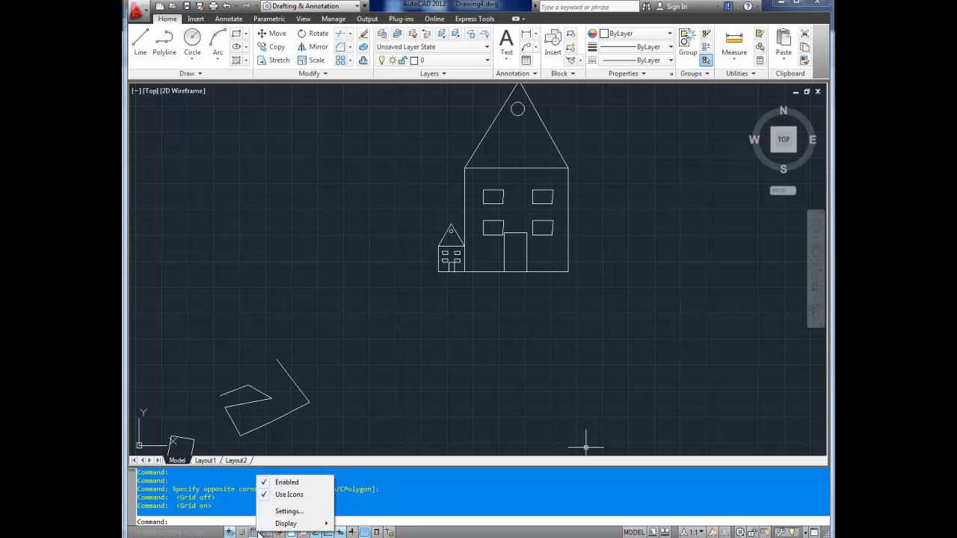
# In Drafting Settings, set Grid X and Y spacing to 10 with major lines every 20.
pyautogui.click(289, 511)
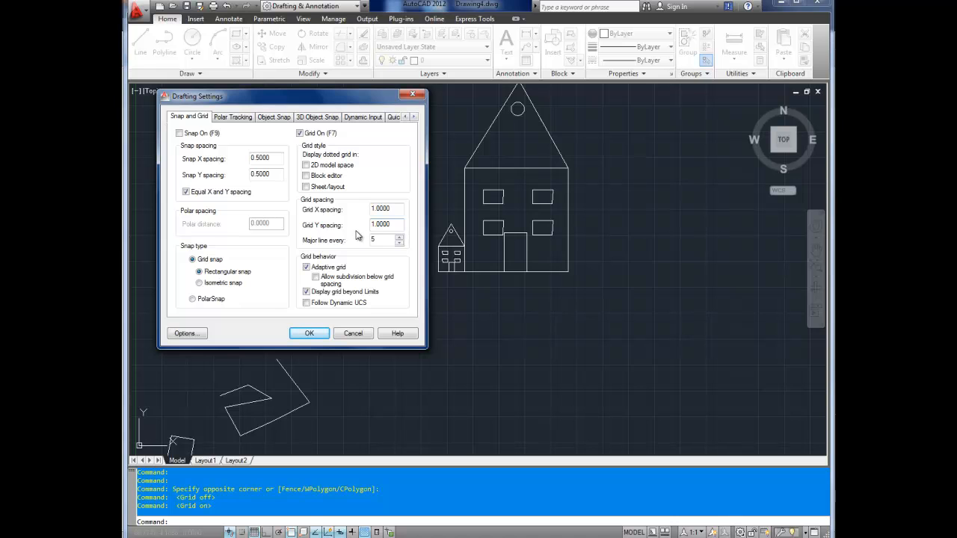
pyautogui.moveTo(414, 211)
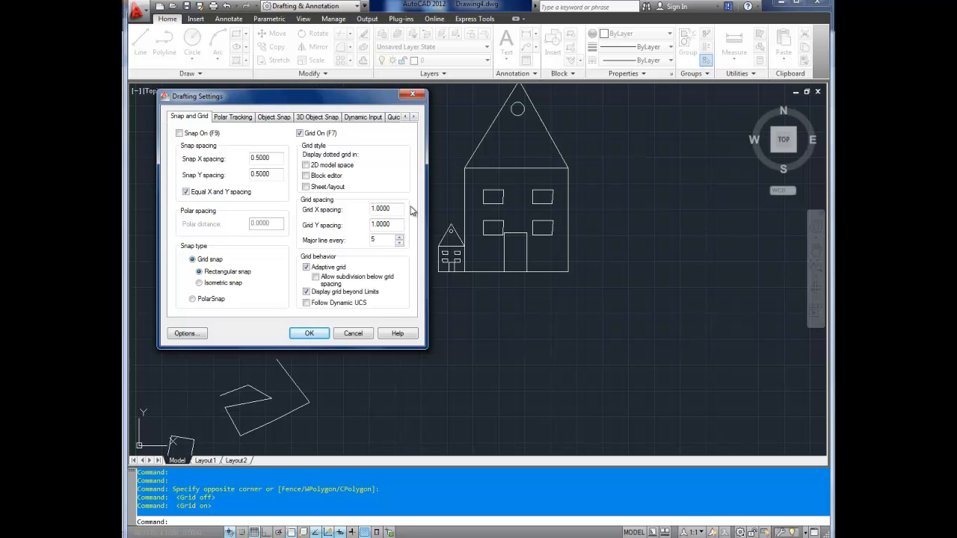
pyautogui.moveTo(400, 257)
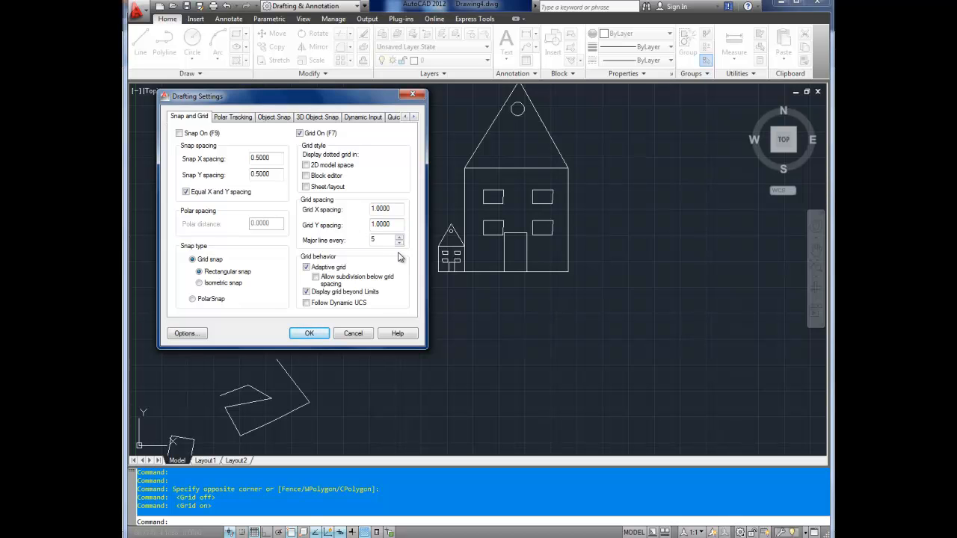
pyautogui.moveTo(386, 209)
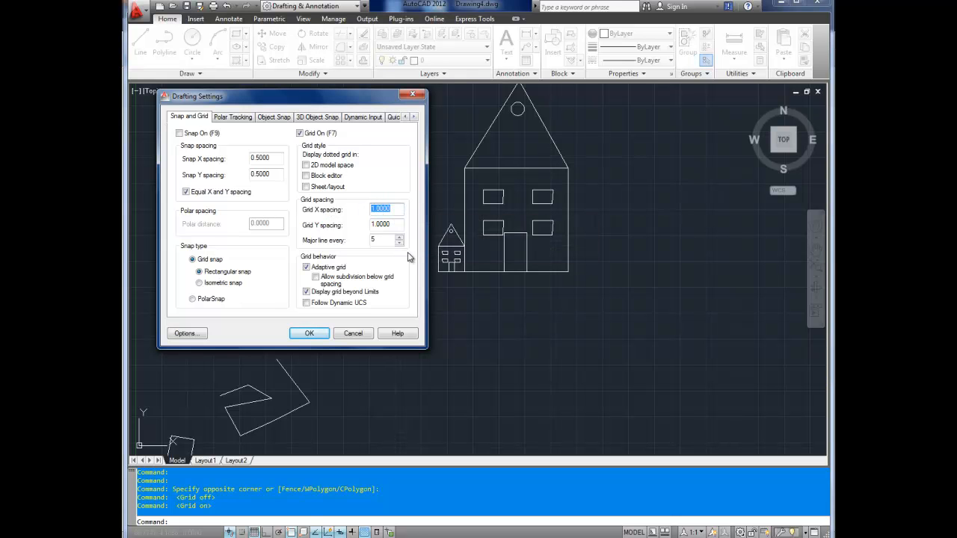
pyautogui.moveTo(494, 331)
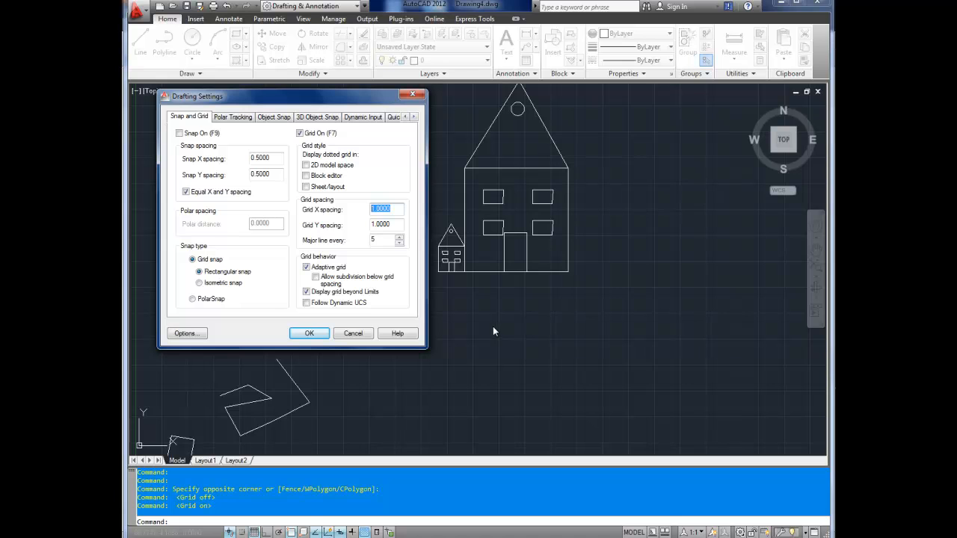
pyautogui.moveTo(385, 208)
pyautogui.write('10.0000')
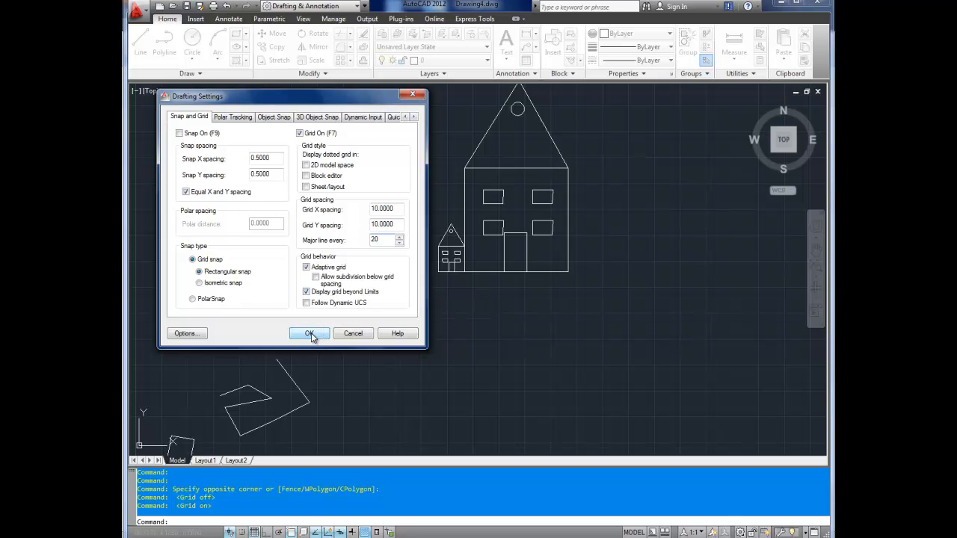
pyautogui.click(310, 333)
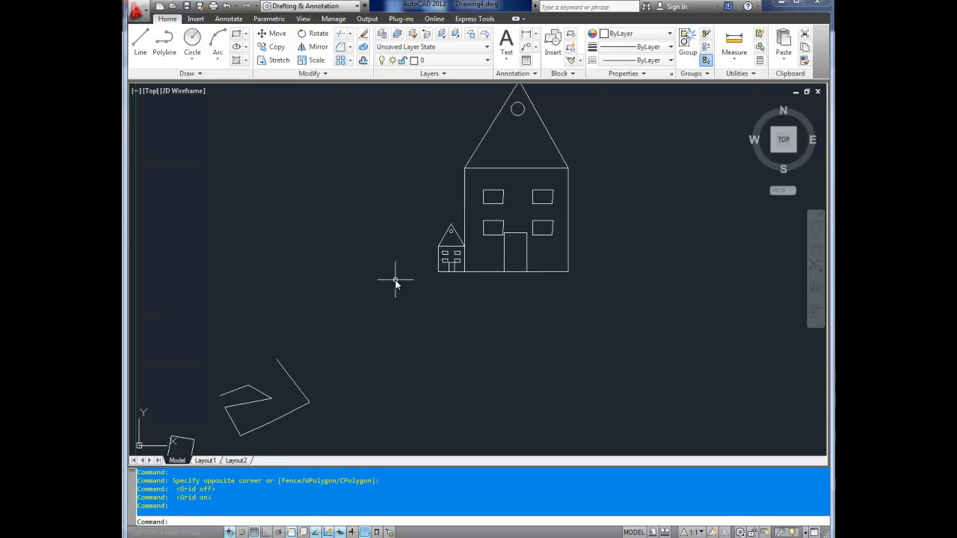
# Zoom out to view the whole drawing with its widely spaced 10-unit grid.
pyautogui.scroll(-3)
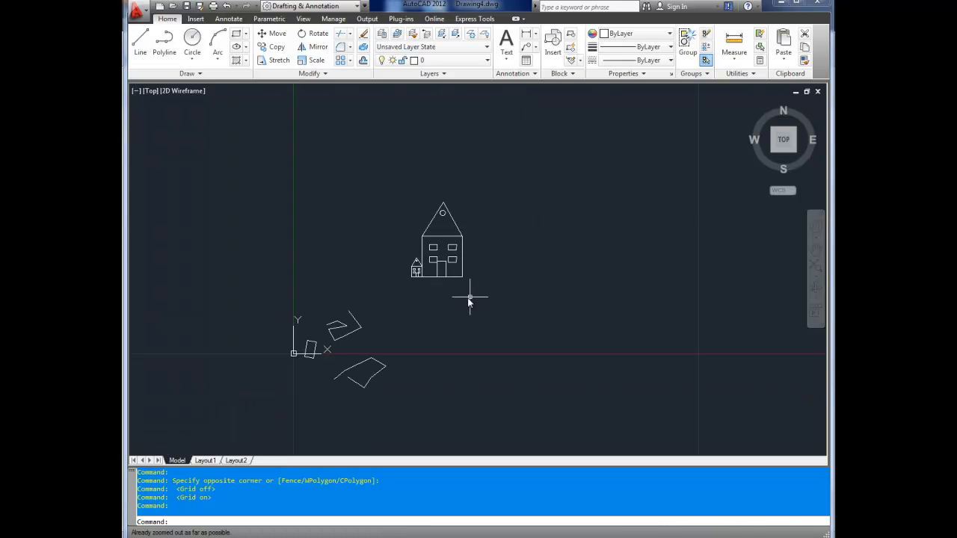
pyautogui.moveTo(695, 206)
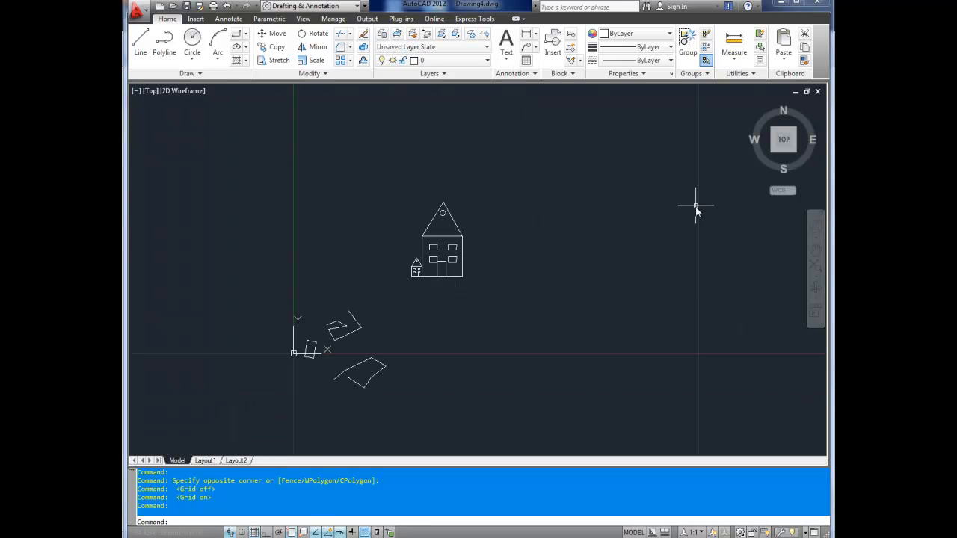
pyautogui.moveTo(283, 173)
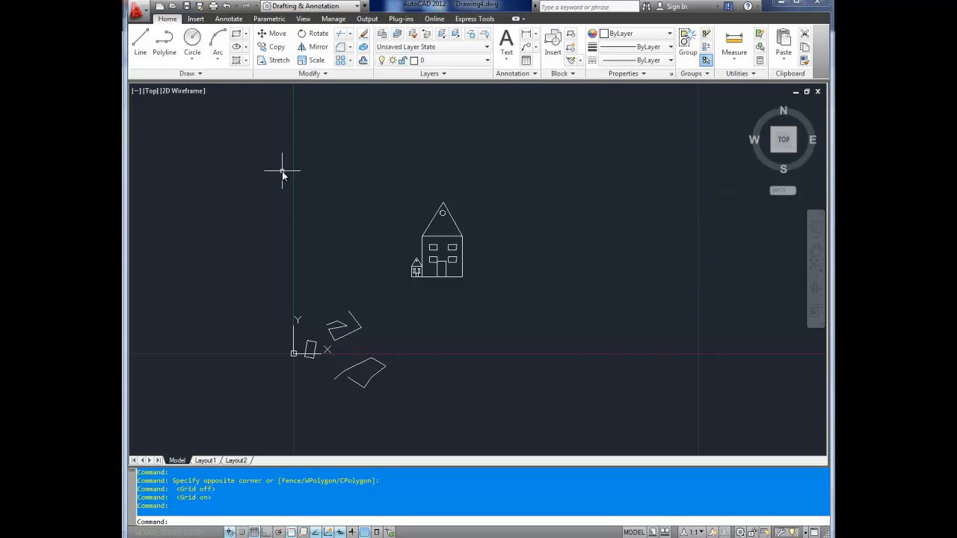
pyautogui.moveTo(716, 361)
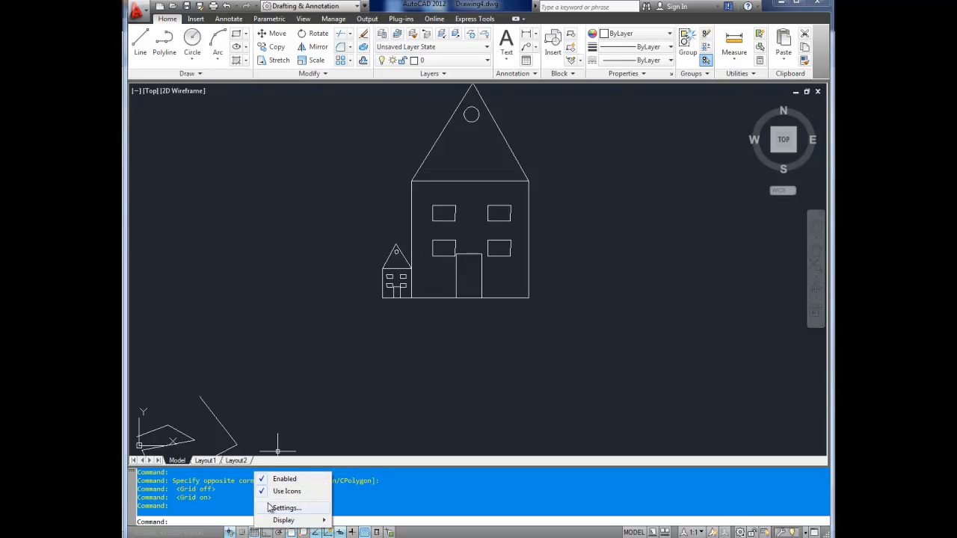
# In Drafting Settings, restore Grid X and Y spacing to 1 with major lines every 5.
pyautogui.click(286, 507)
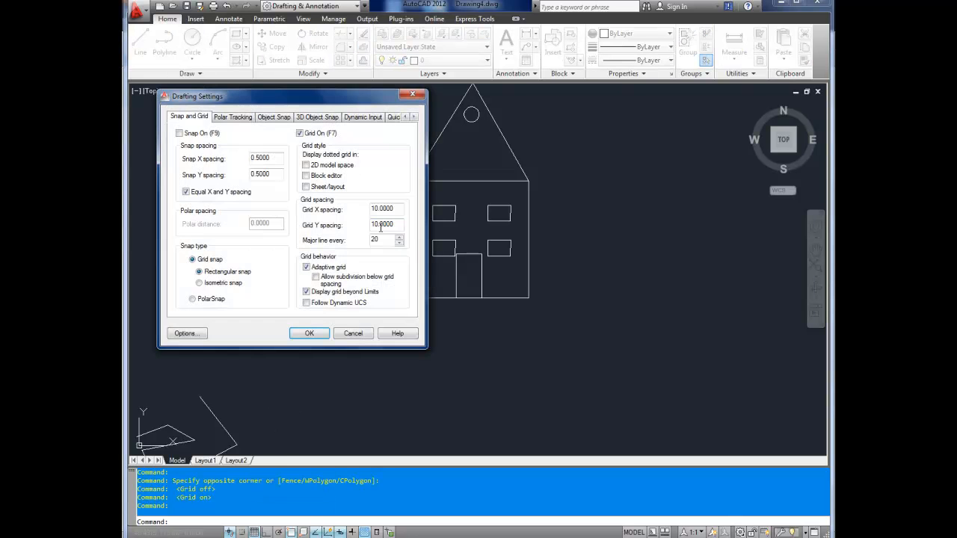
pyautogui.write('1')
pyautogui.write('5')
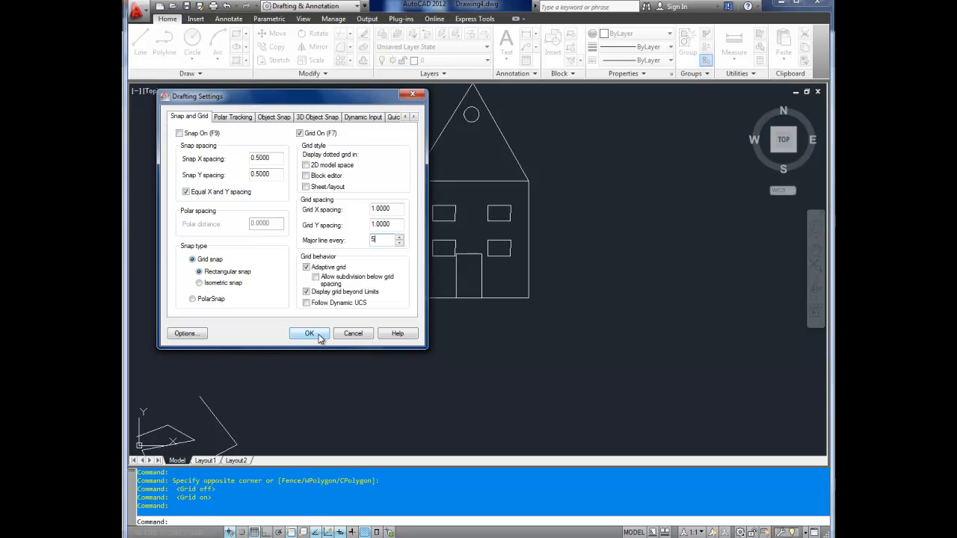
pyautogui.click(309, 334)
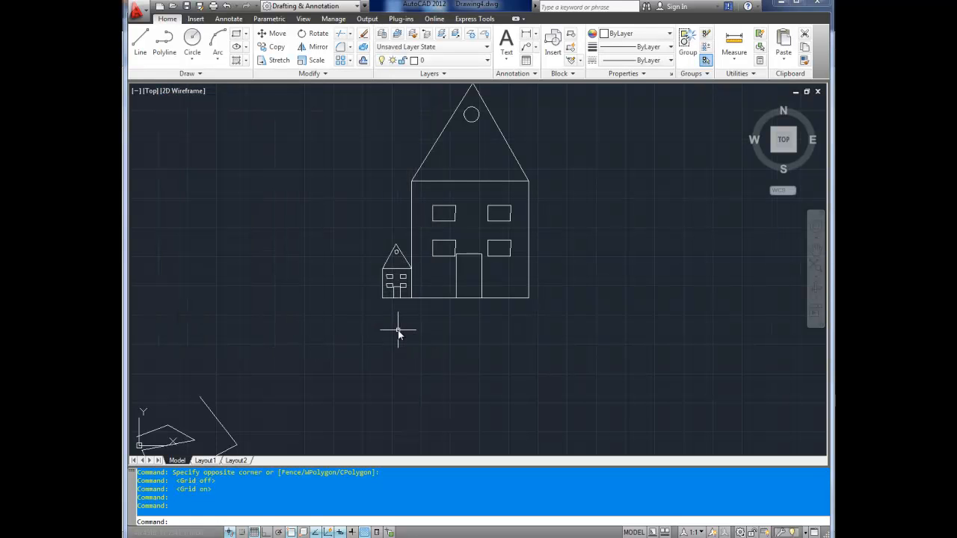
pyautogui.moveTo(330, 428)
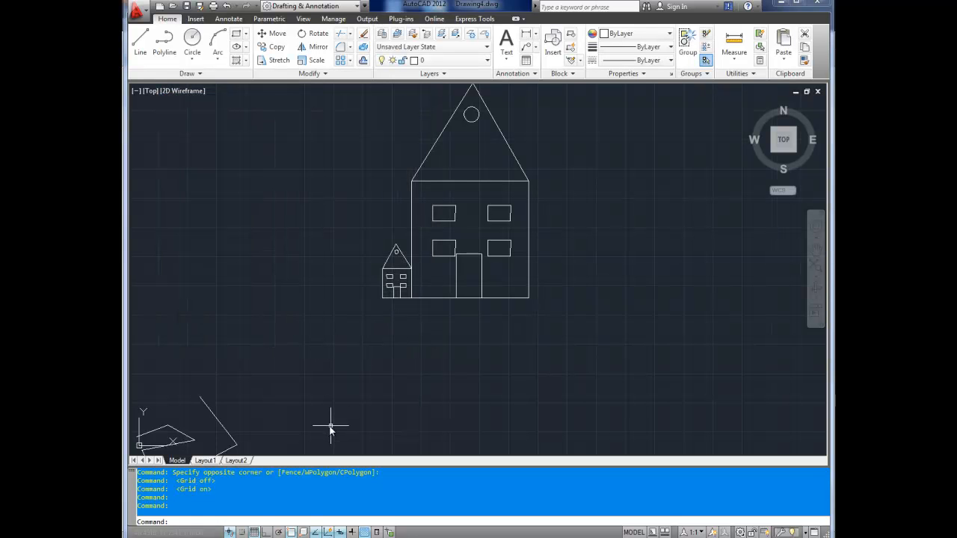
pyautogui.moveTo(303, 439)
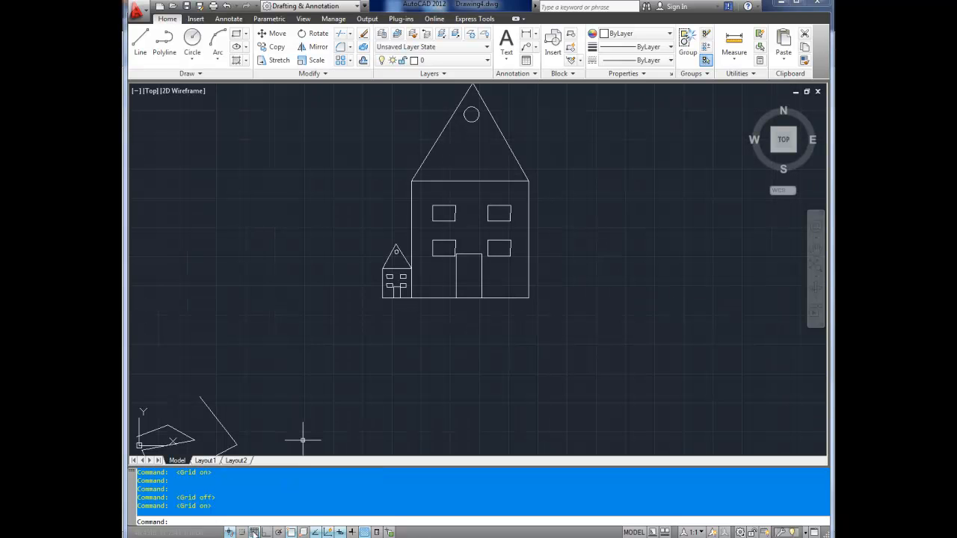
pyautogui.moveTo(302, 398)
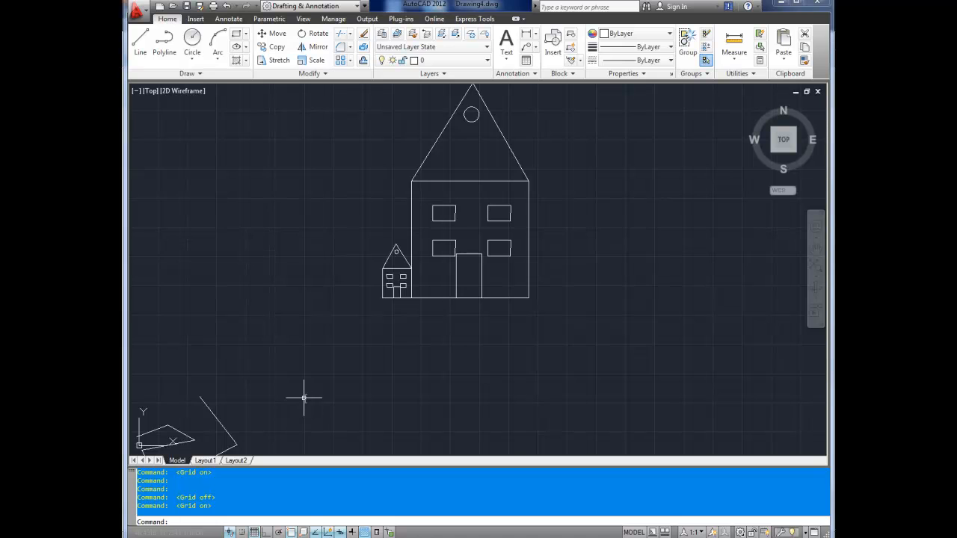
pyautogui.moveTo(292, 382)
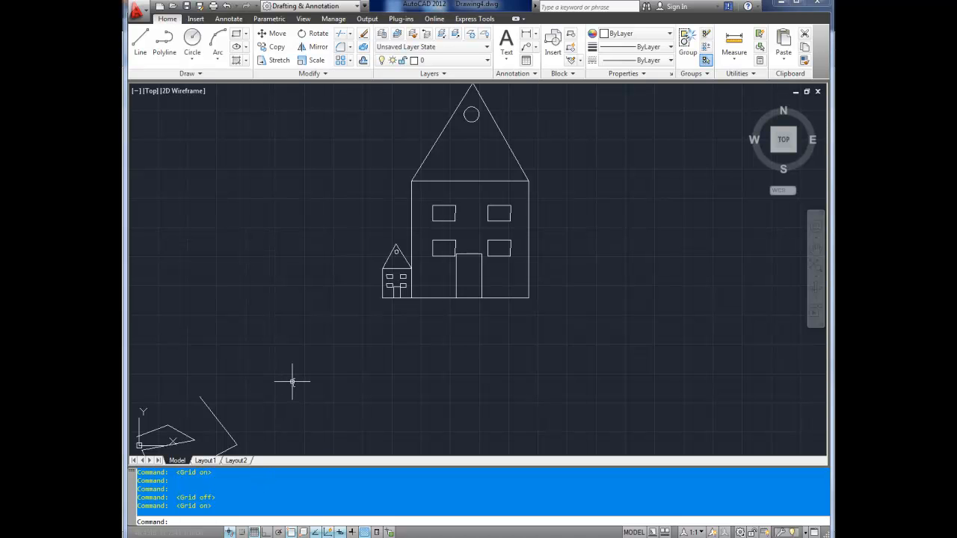
pyautogui.moveTo(309, 452)
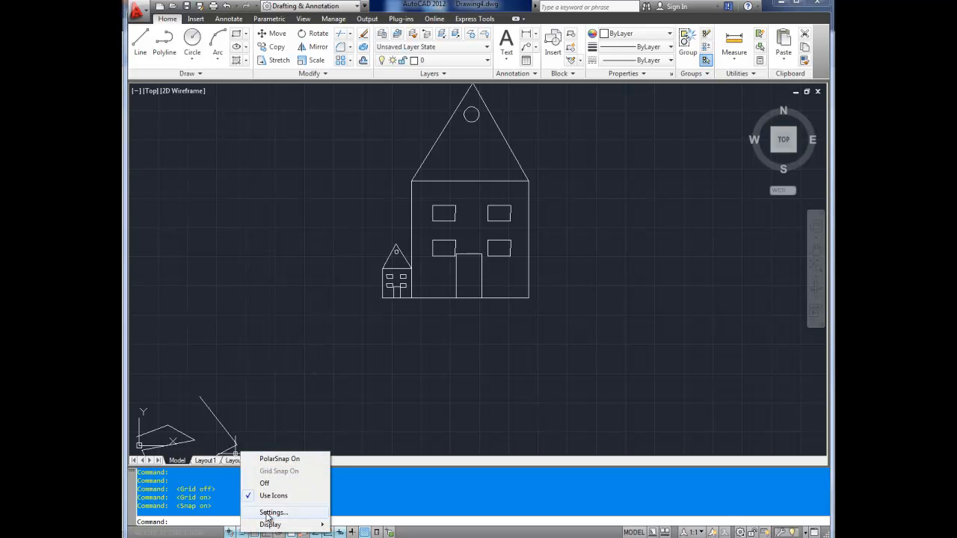
# In Drafting Settings, enter 5 as the Snap X spacing so Y matches.
pyautogui.click(273, 511)
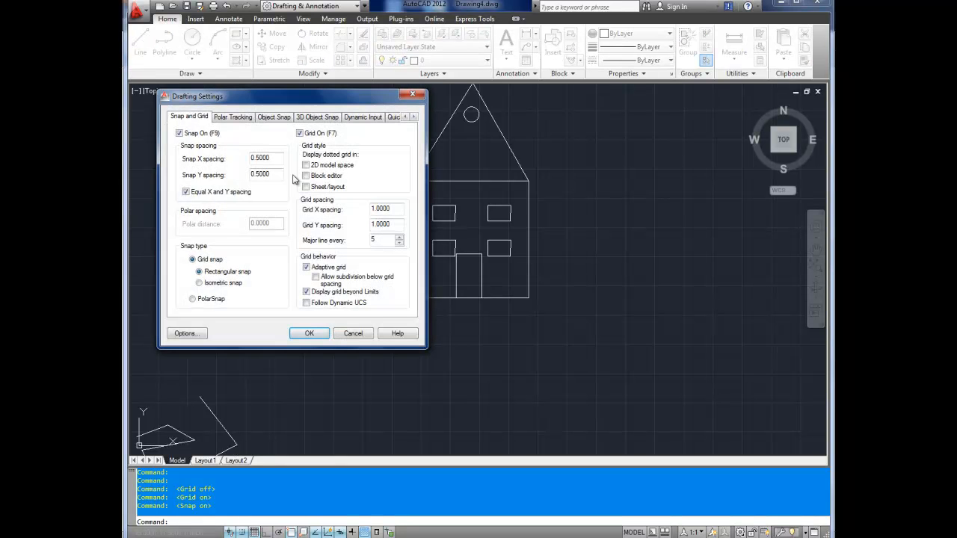
pyautogui.click(265, 158)
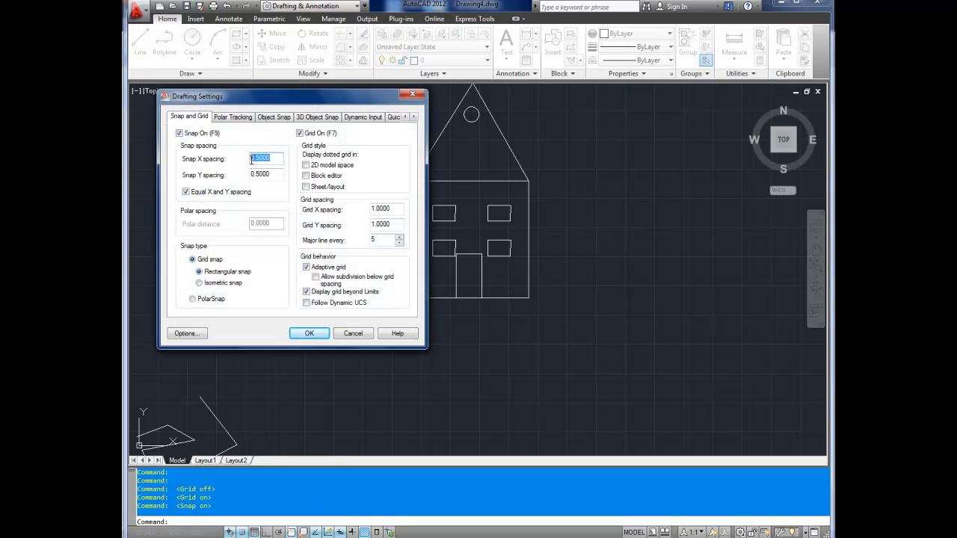
pyautogui.moveTo(265, 158)
pyautogui.write('5.0000')
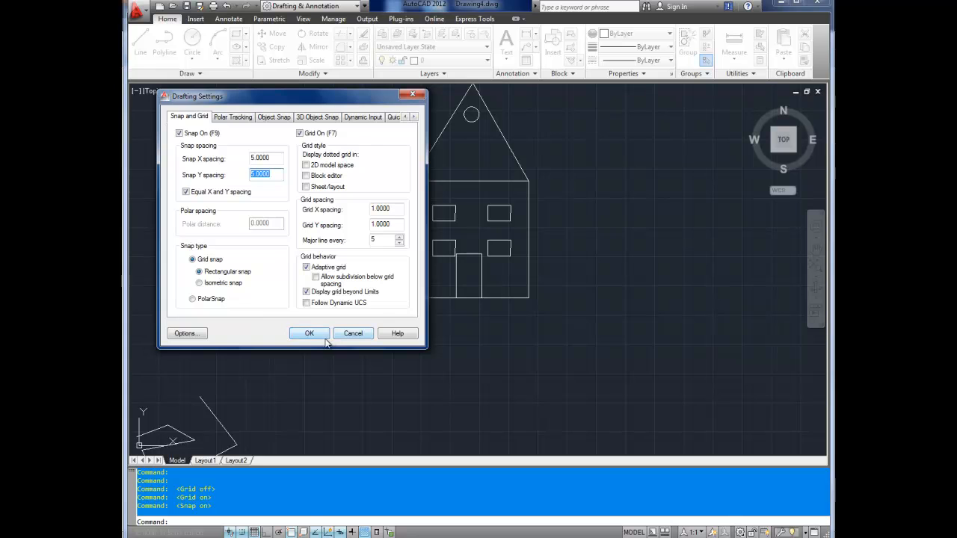
pyautogui.click(308, 332)
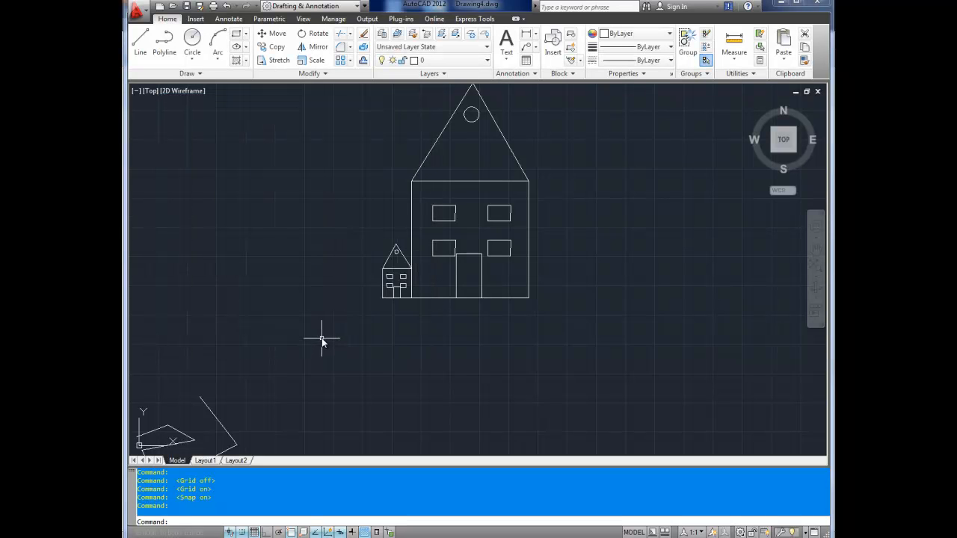
# Start a polyline with PL and place its start point on a snap point left of the houses.
pyautogui.write('PL')
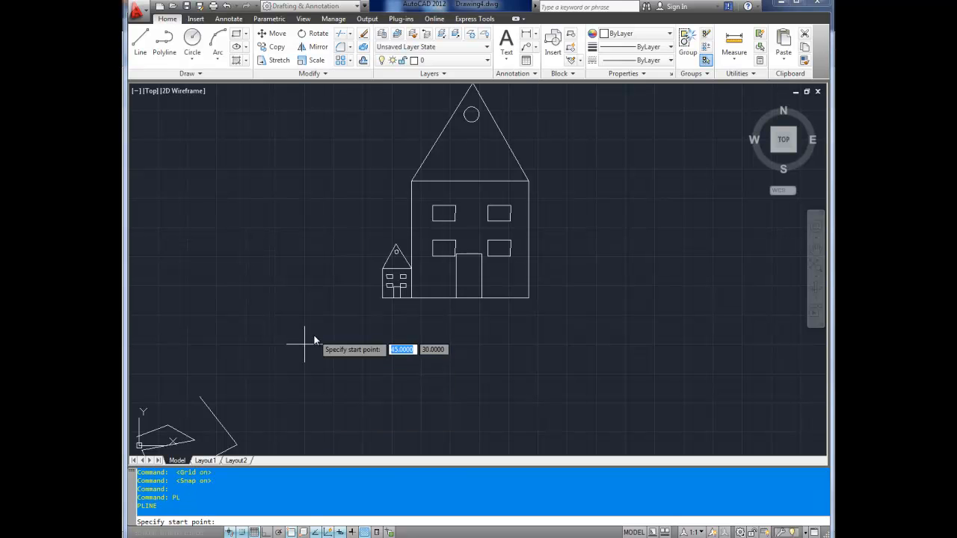
pyautogui.moveTo(247, 258)
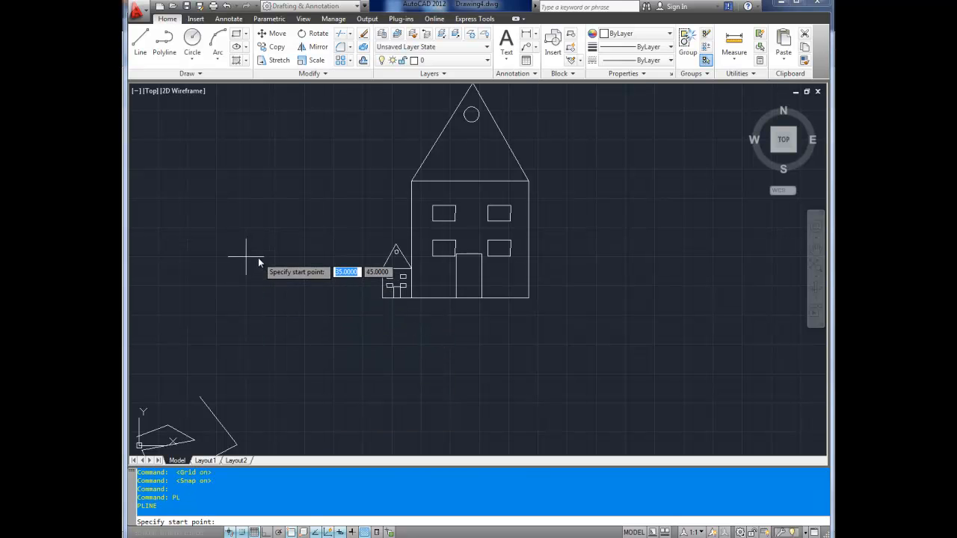
pyautogui.moveTo(252, 240)
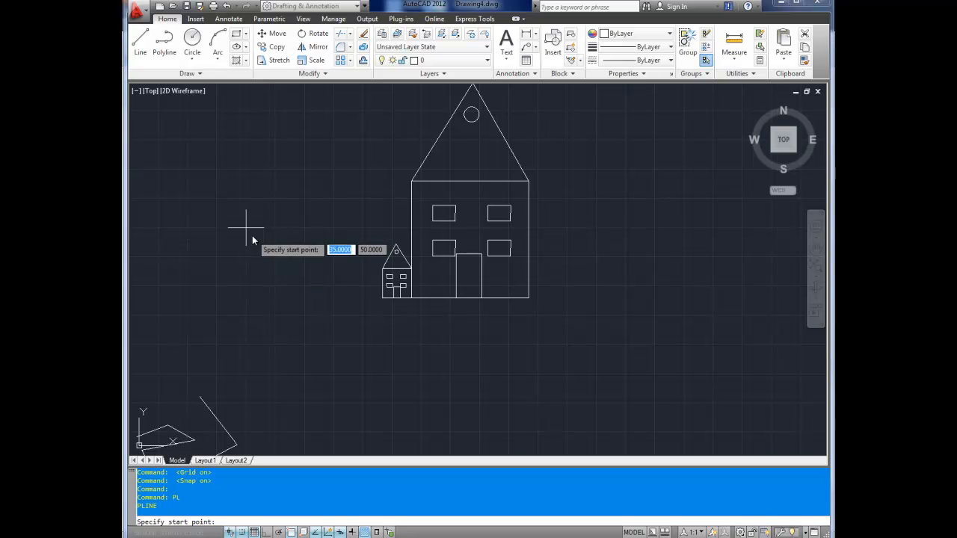
pyautogui.moveTo(248, 282)
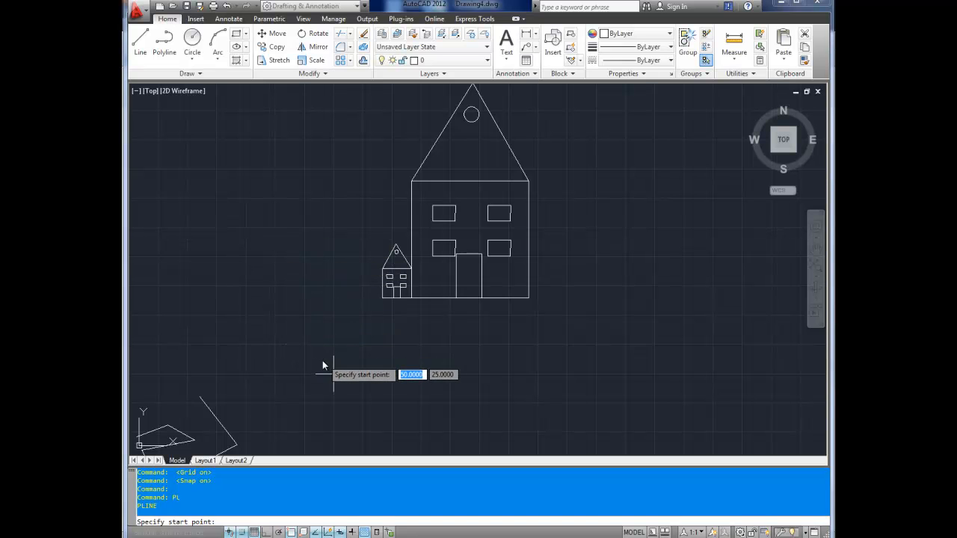
pyautogui.click(335, 375)
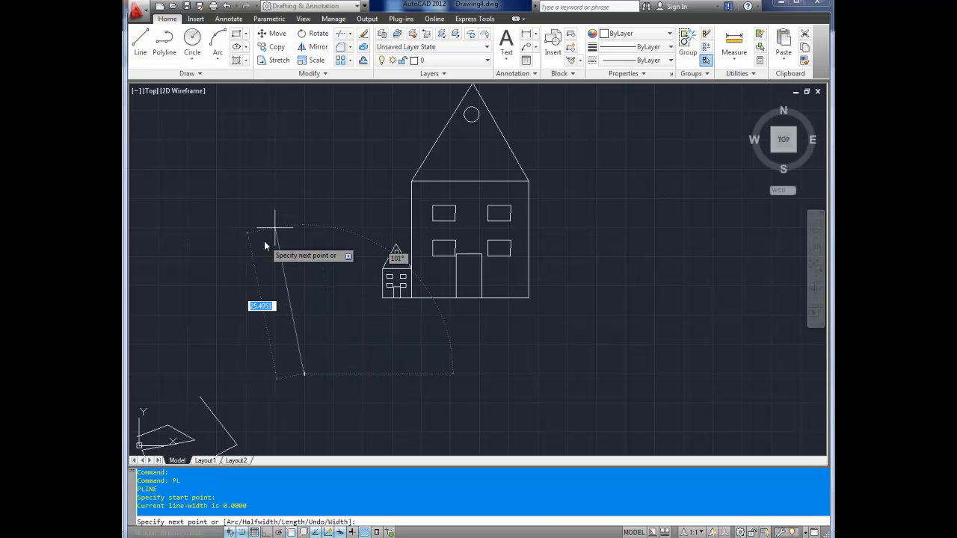
pyautogui.moveTo(198, 248)
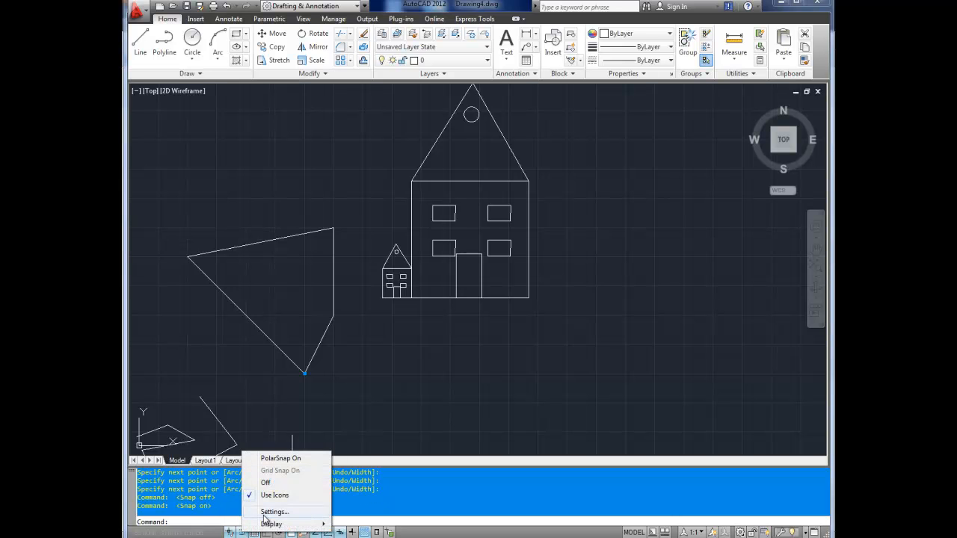
# In Drafting Settings, set Snap X and Y spacing to 1.0000.
pyautogui.click(274, 511)
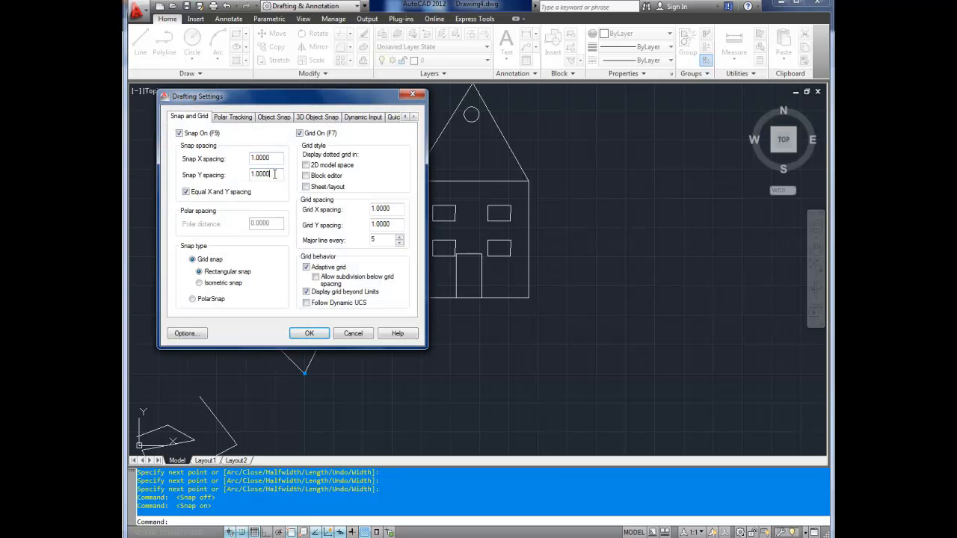
pyautogui.click(309, 333)
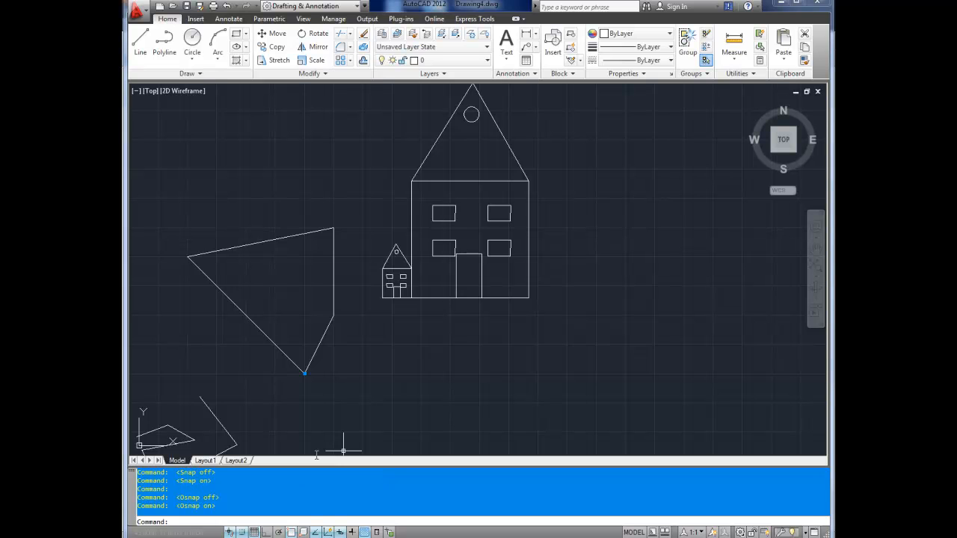
pyautogui.moveTo(284, 432)
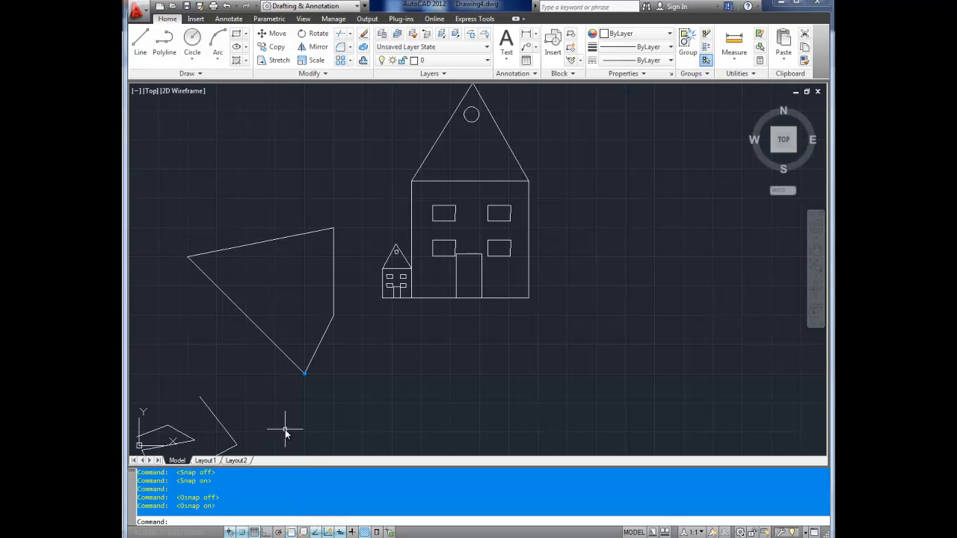
# Start a new polyline with PL, then cancel it with Esc before placing any points.
pyautogui.write('PL')
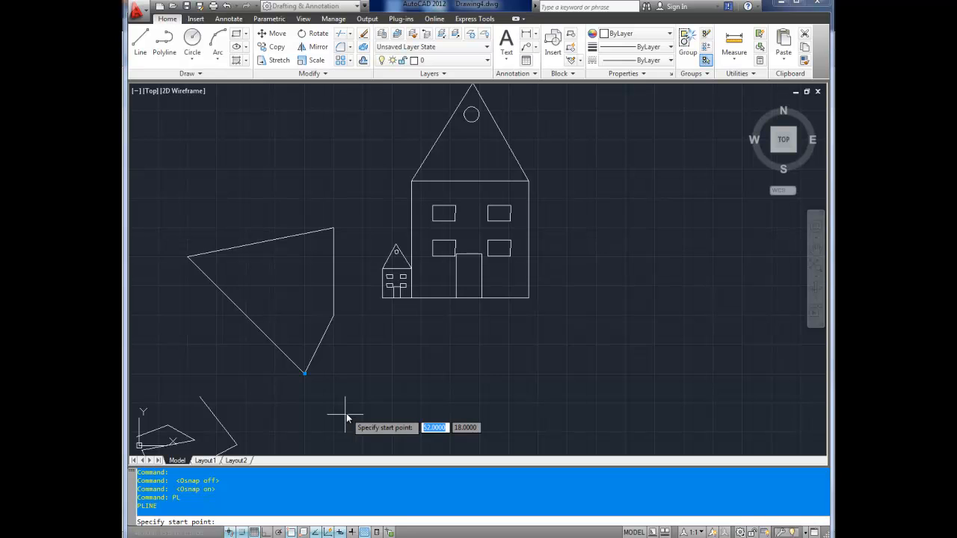
pyautogui.moveTo(272, 391)
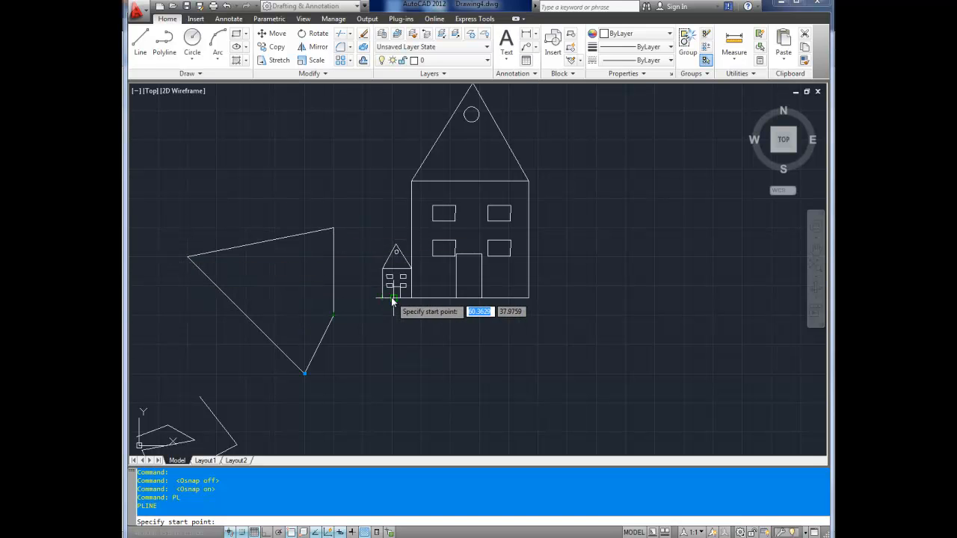
pyautogui.moveTo(337, 419)
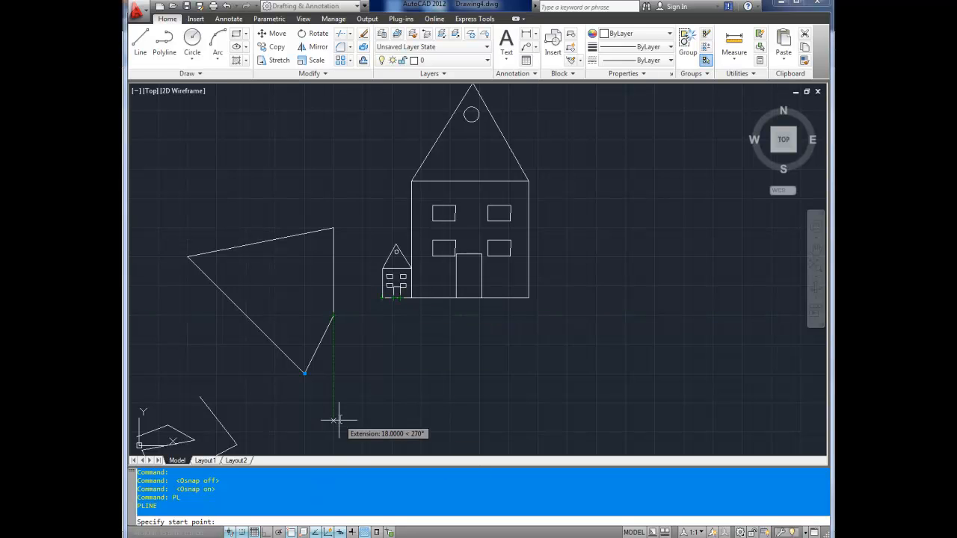
pyautogui.press('Escape')
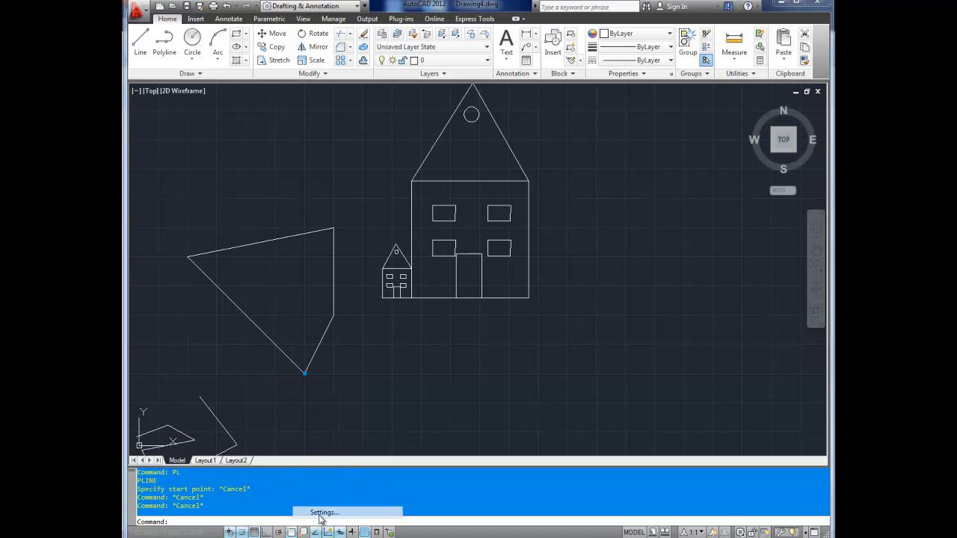
# On the Object Snap tab of Drafting Settings, check Midpoint and confirm.
pyautogui.click(323, 512)
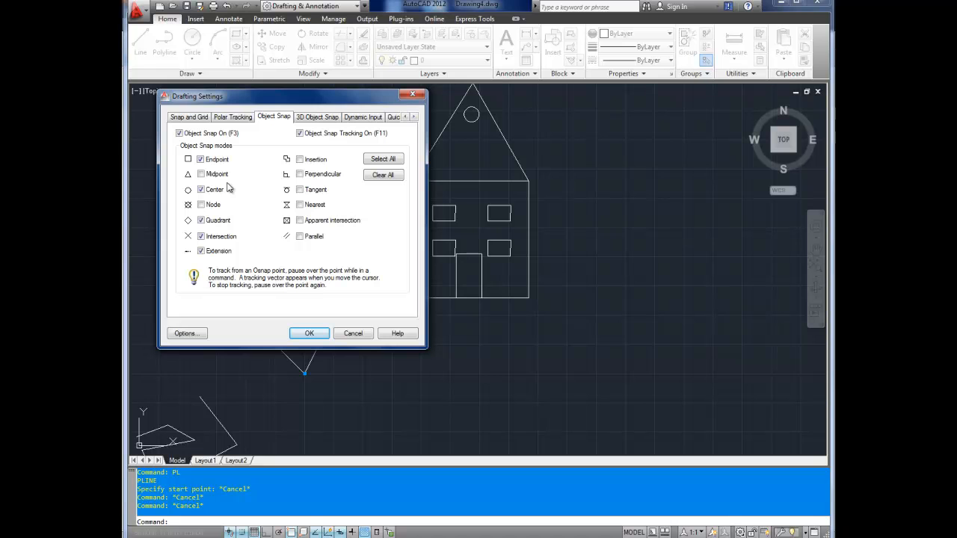
pyautogui.click(200, 159)
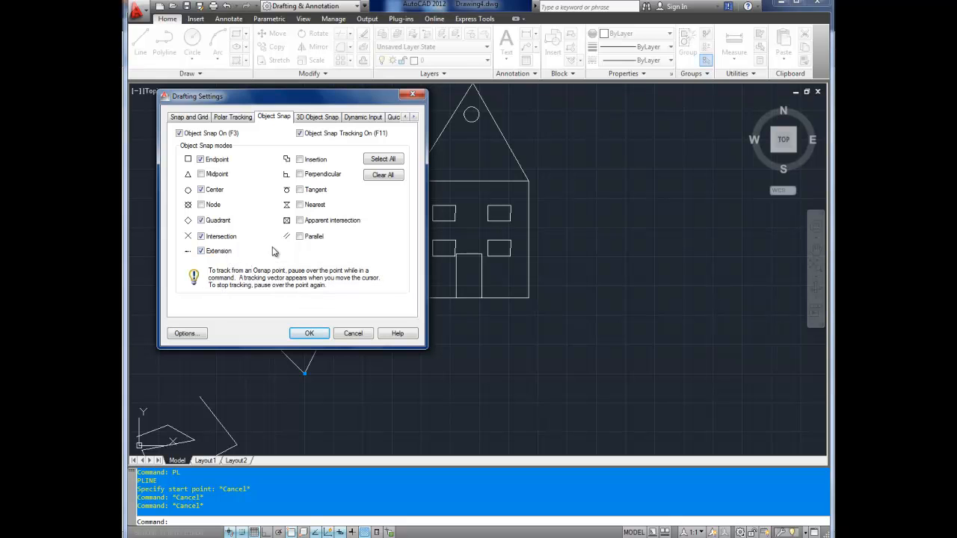
pyautogui.moveTo(288, 307)
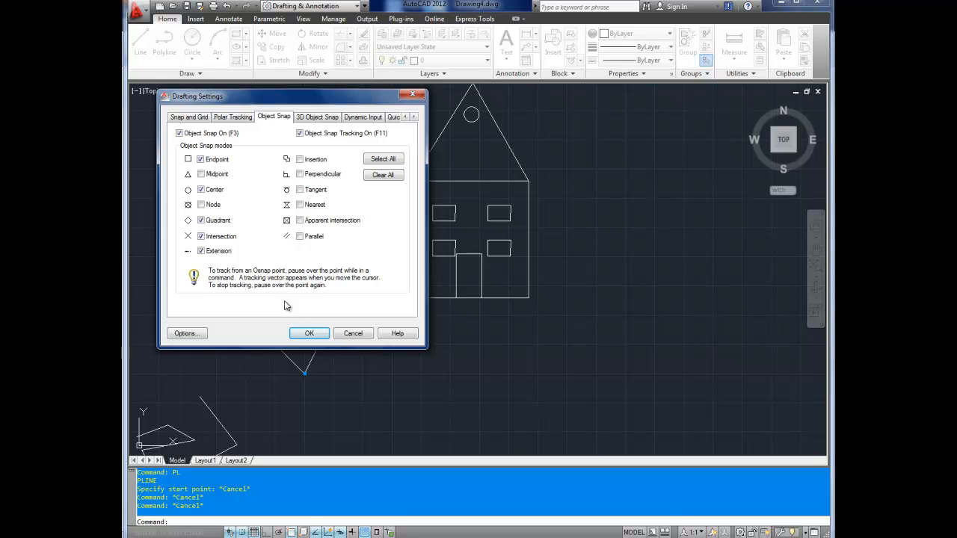
pyautogui.moveTo(248, 199)
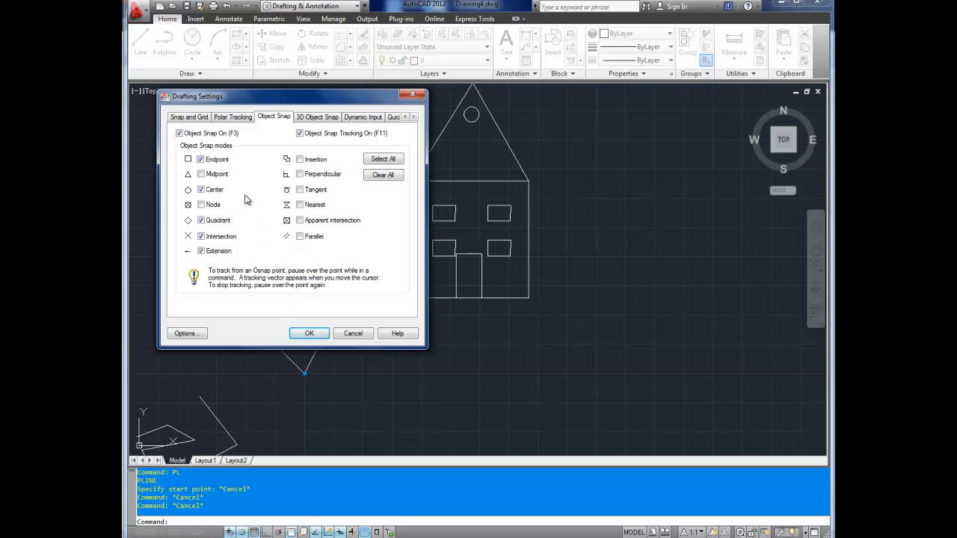
pyautogui.click(200, 173)
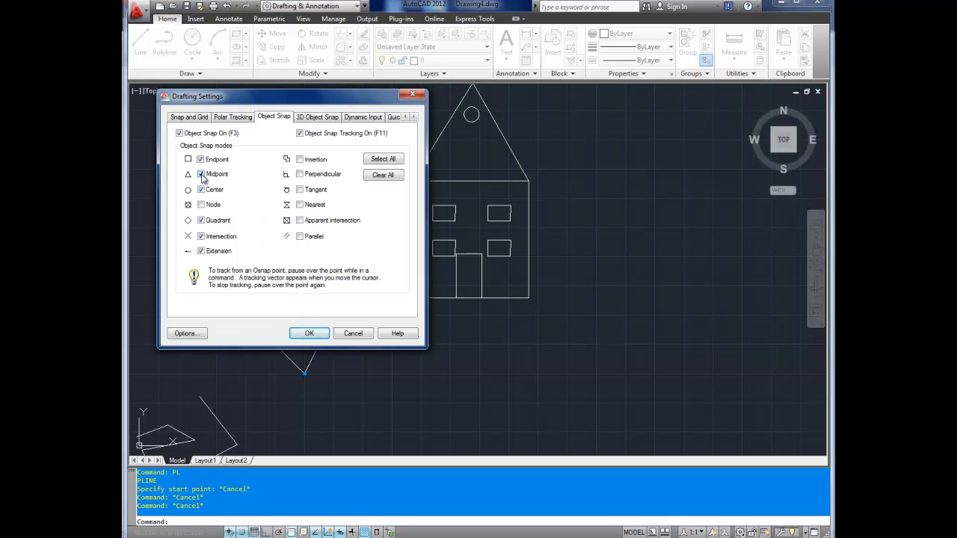
pyautogui.click(200, 189)
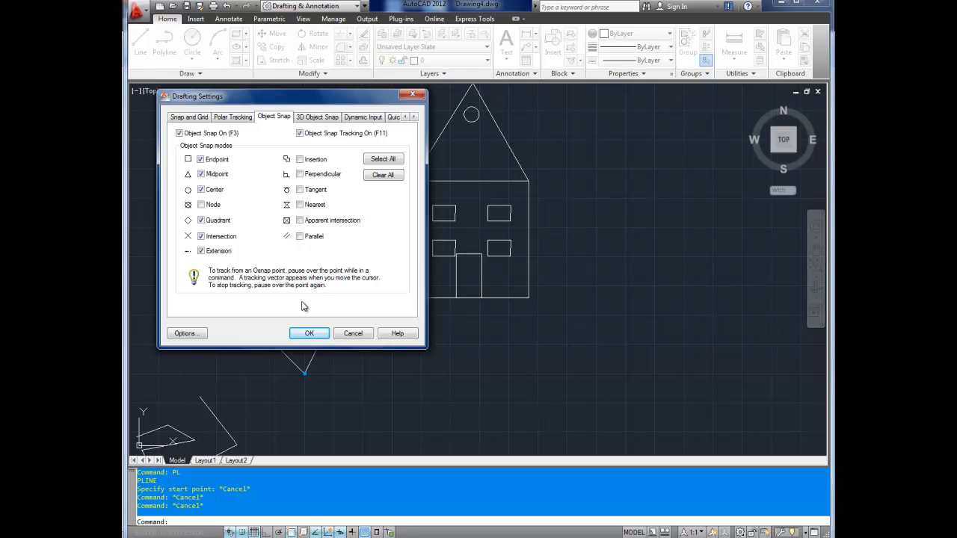
pyautogui.click(308, 333)
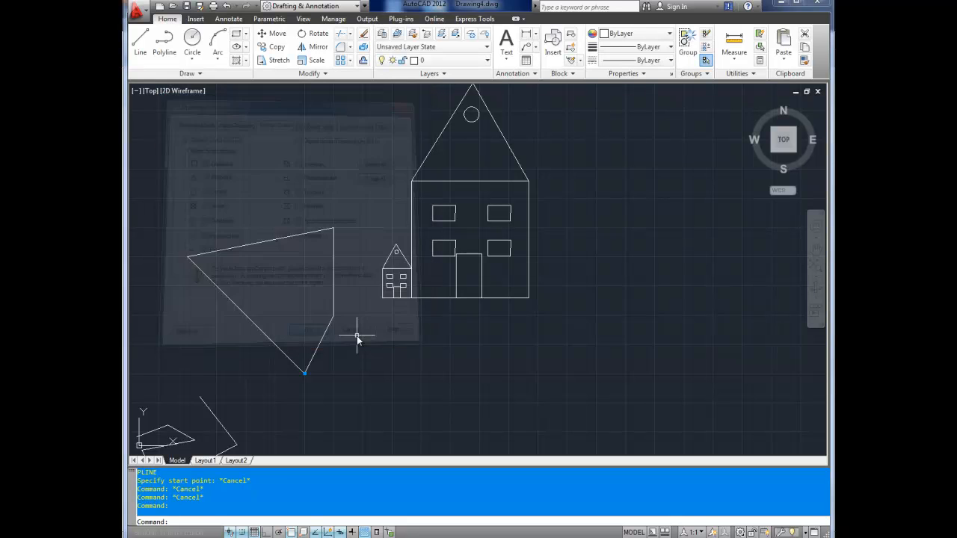
# Start the LINE command with the L alias.
pyautogui.write('L')
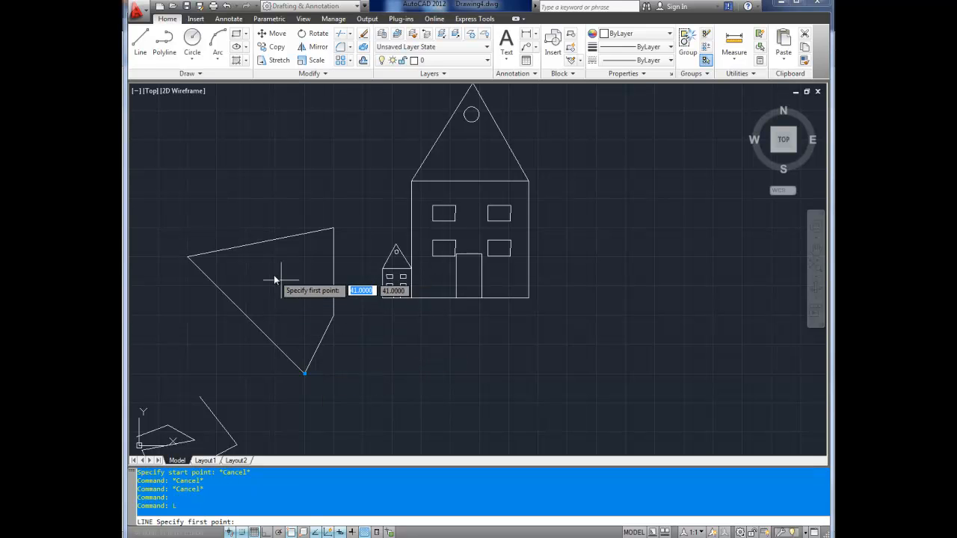
pyautogui.moveTo(261, 246)
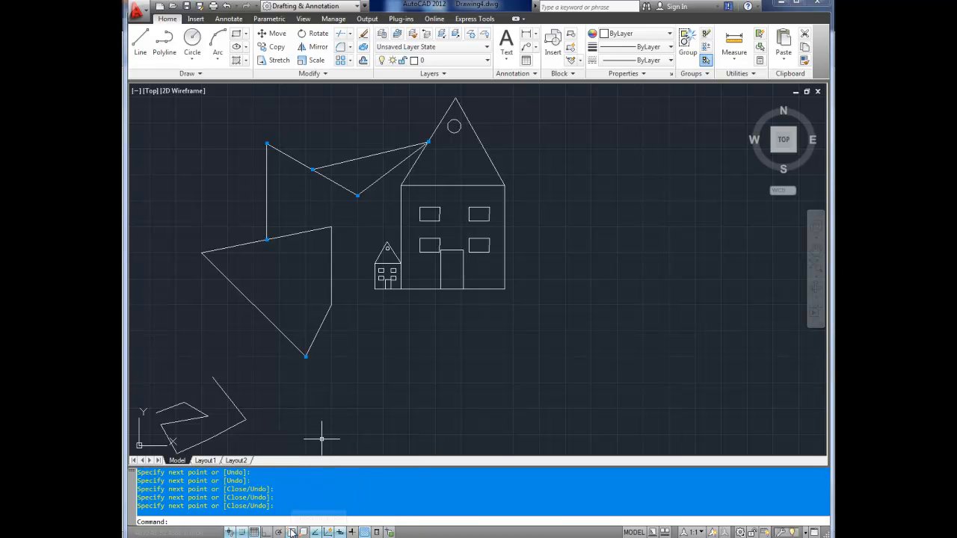
pyautogui.moveTo(282, 531)
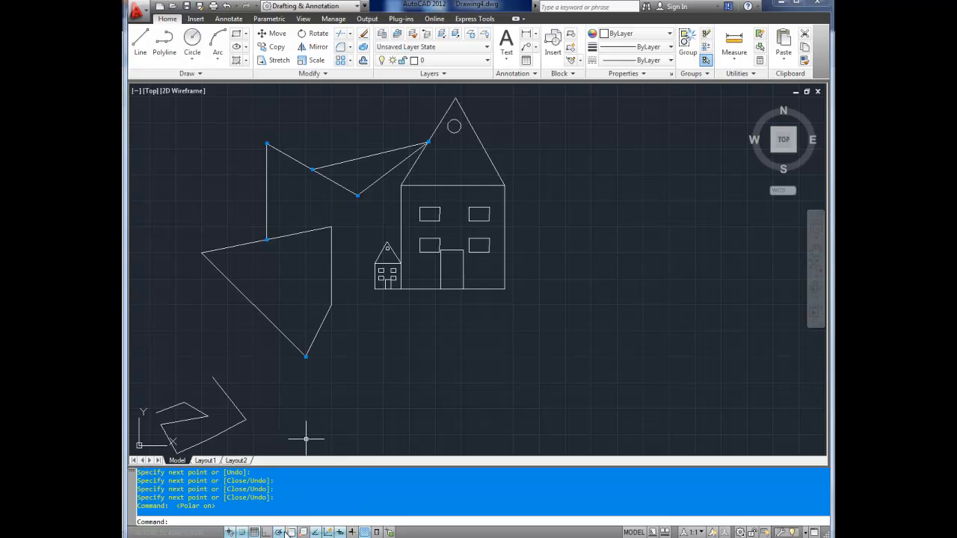
pyautogui.moveTo(282, 438)
pyautogui.write('L')
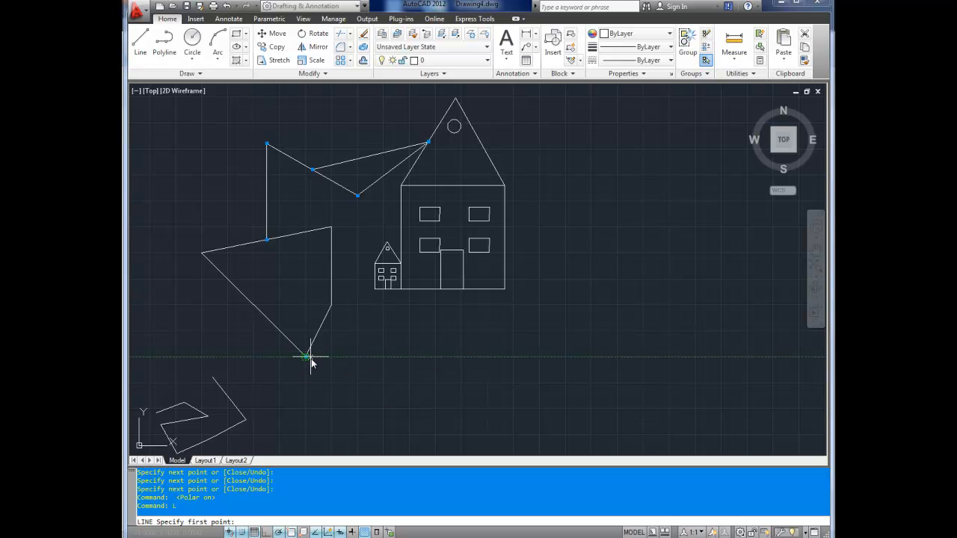
pyautogui.moveTo(307, 356)
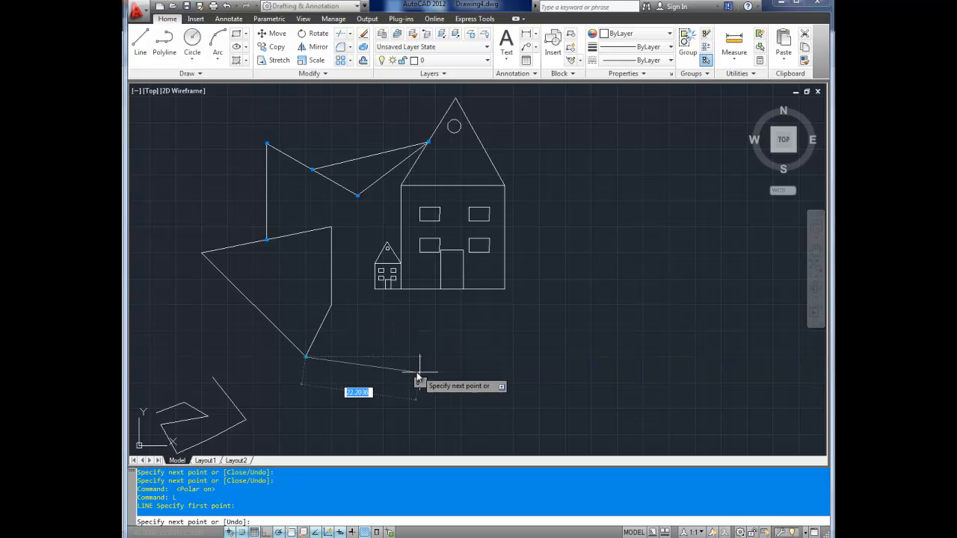
pyautogui.moveTo(452, 357)
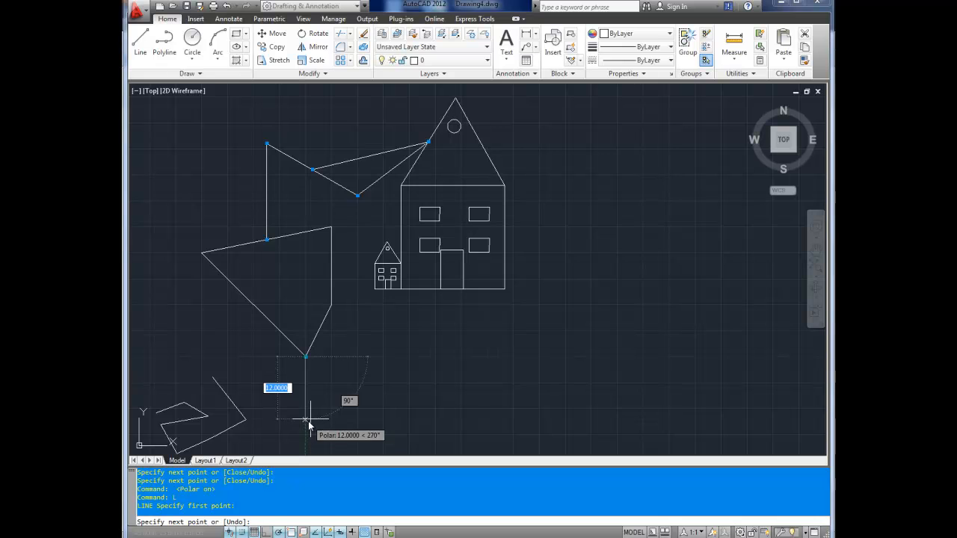
pyautogui.moveTo(213, 355)
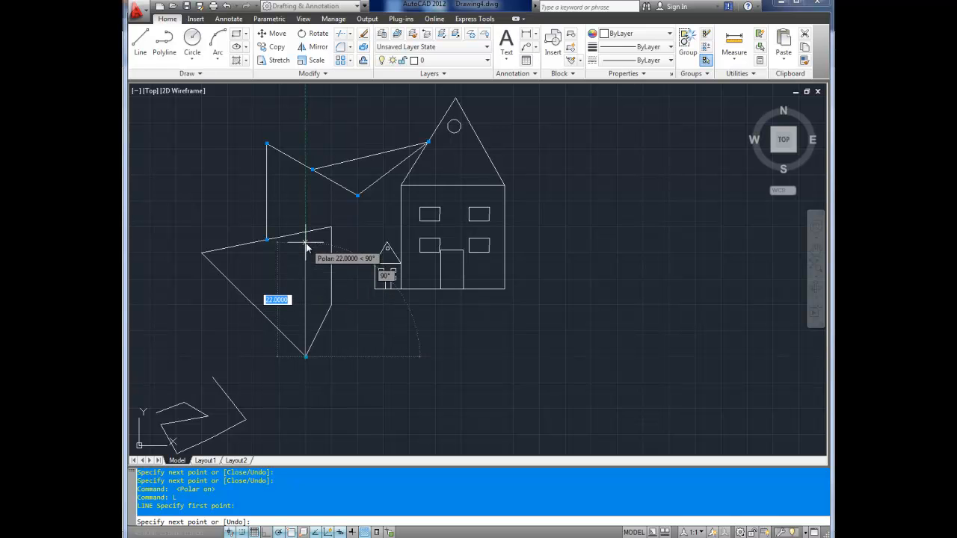
pyautogui.moveTo(314, 194)
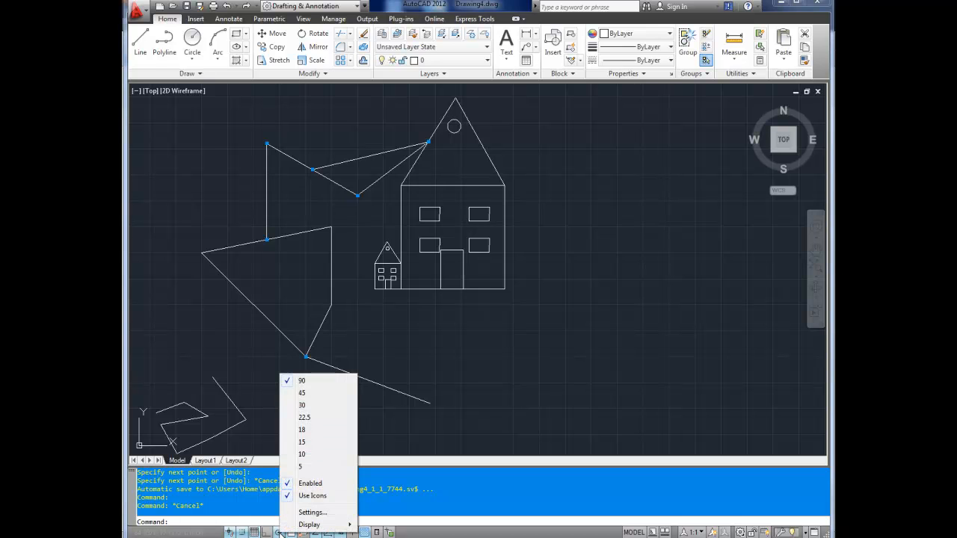
pyautogui.moveTo(306, 448)
pyautogui.write('L')
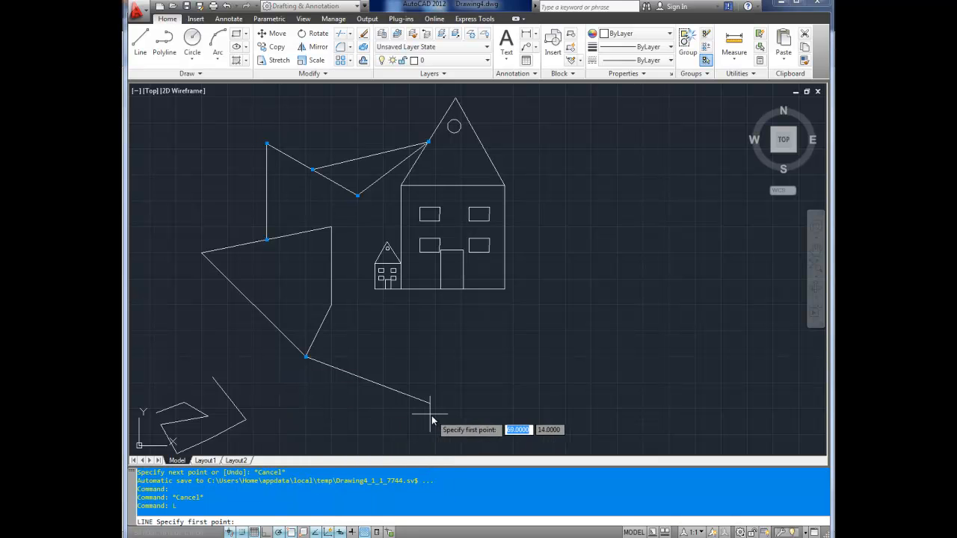
# Draw a line from the previous line's end along the 135° polar tracking path.
pyautogui.click(430, 415)
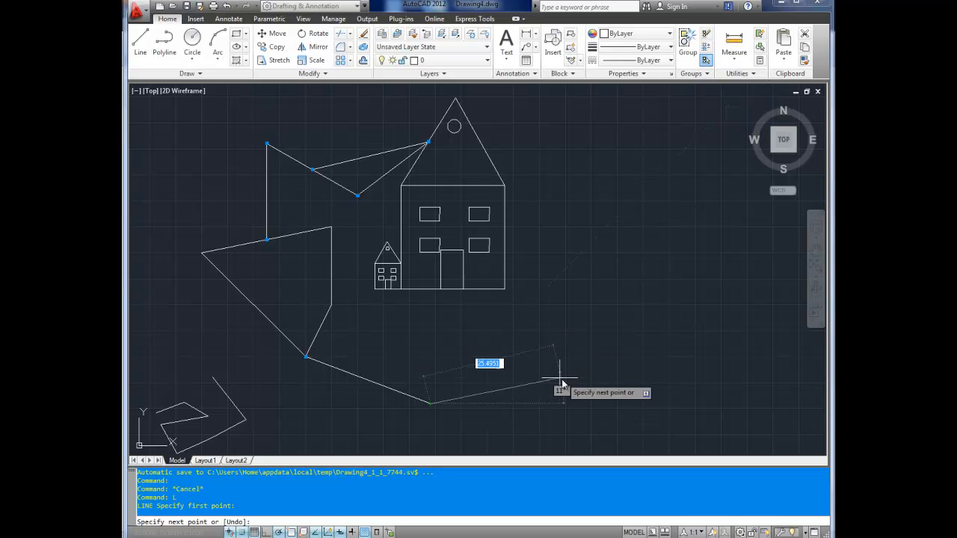
pyautogui.moveTo(482, 437)
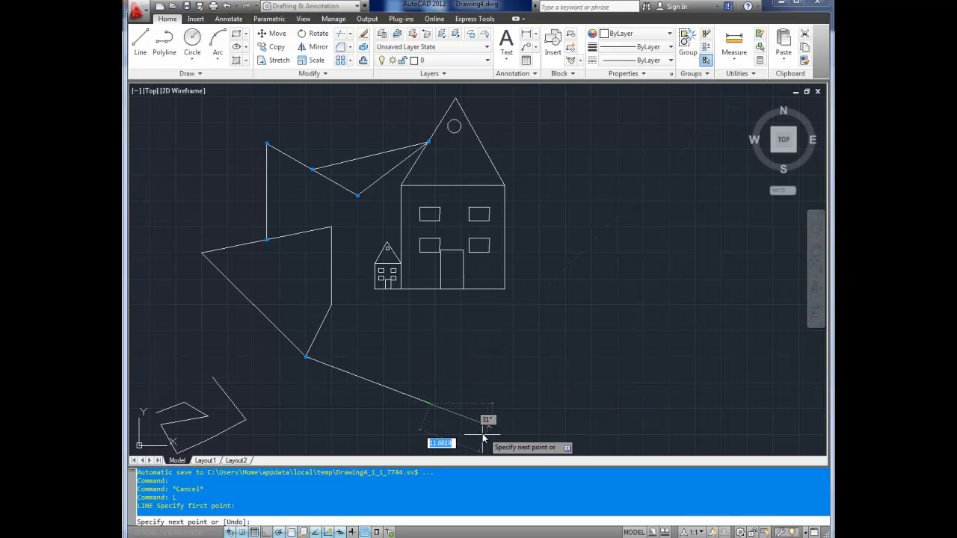
pyautogui.moveTo(448, 430)
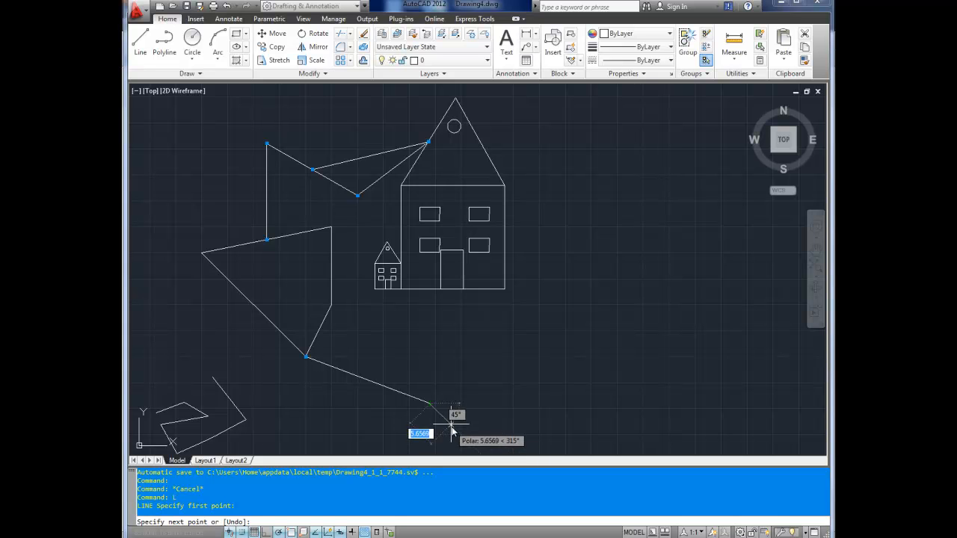
pyautogui.moveTo(385, 328)
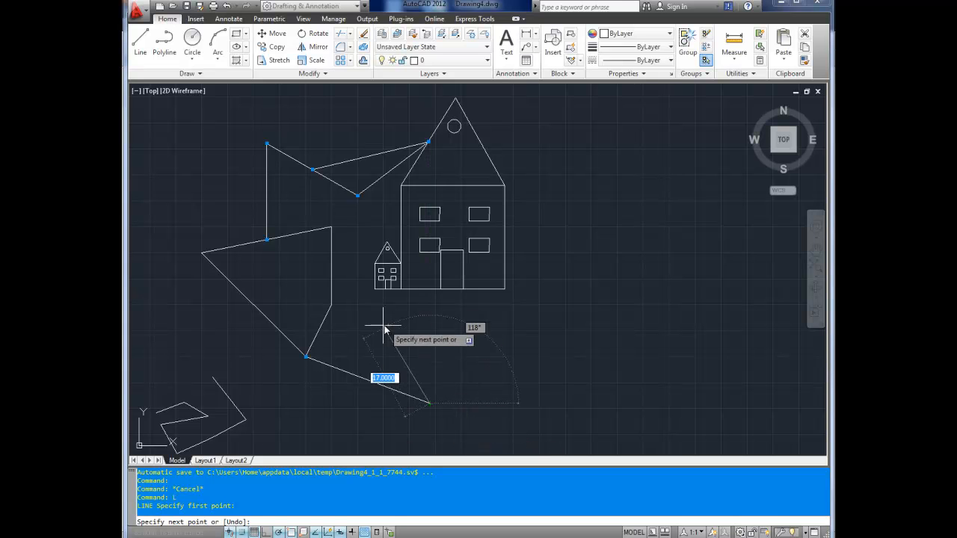
pyautogui.moveTo(351, 328)
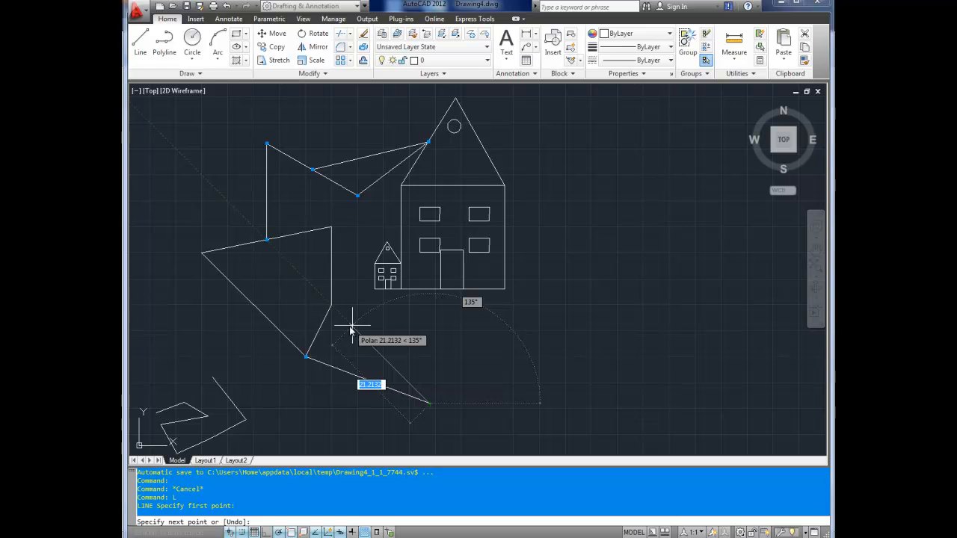
pyautogui.click(352, 328)
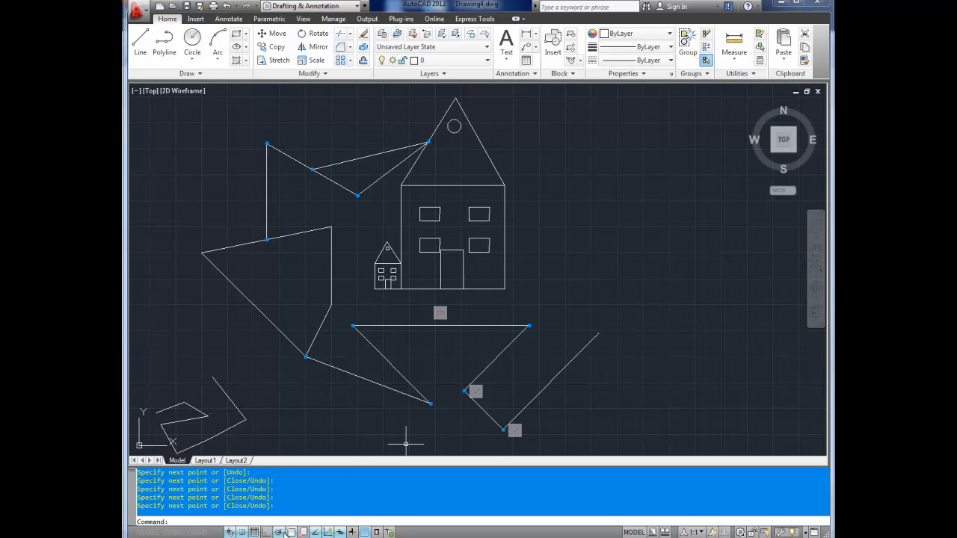
pyautogui.moveTo(373, 377)
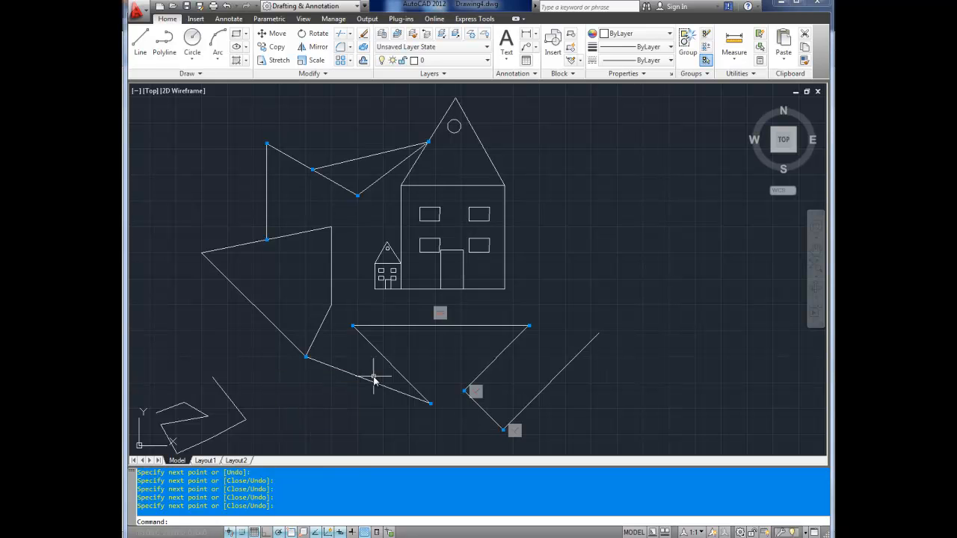
# Start a polyline with PL at the upper end of the V-shaped lines.
pyautogui.write('PL')
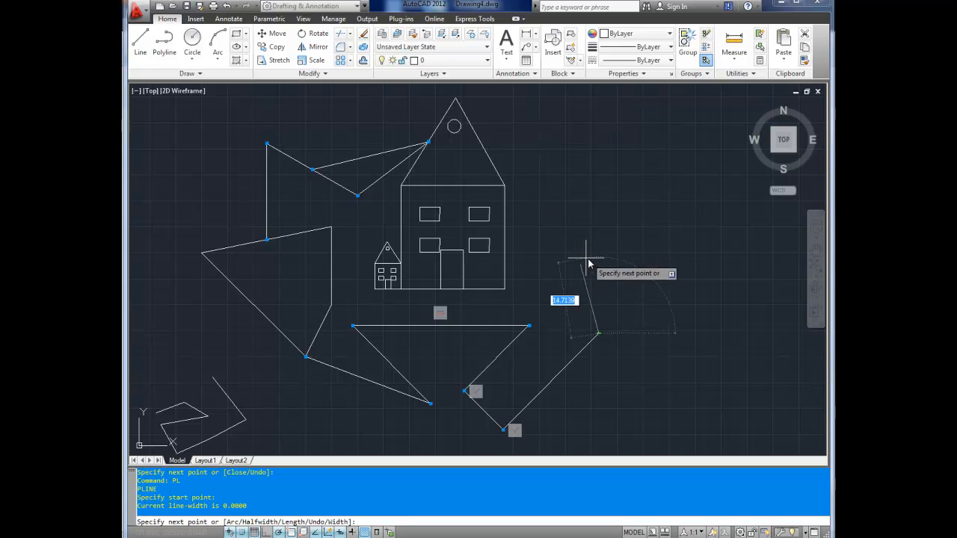
pyautogui.moveTo(644, 246)
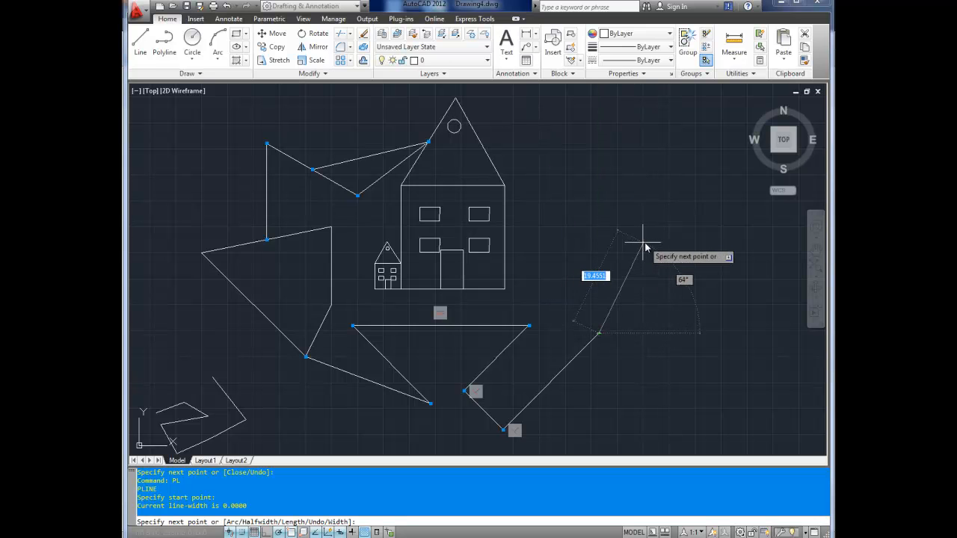
pyautogui.moveTo(648, 248)
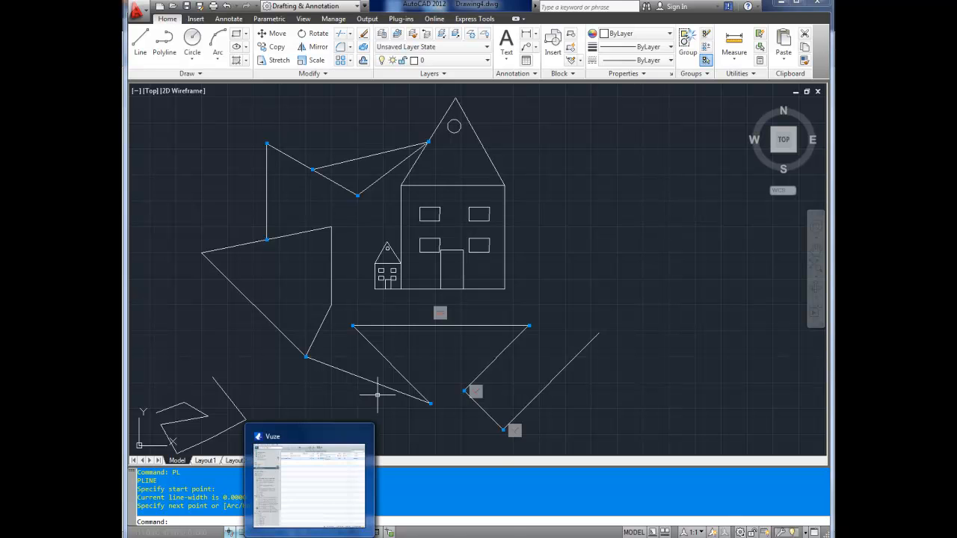
pyautogui.click(514, 429)
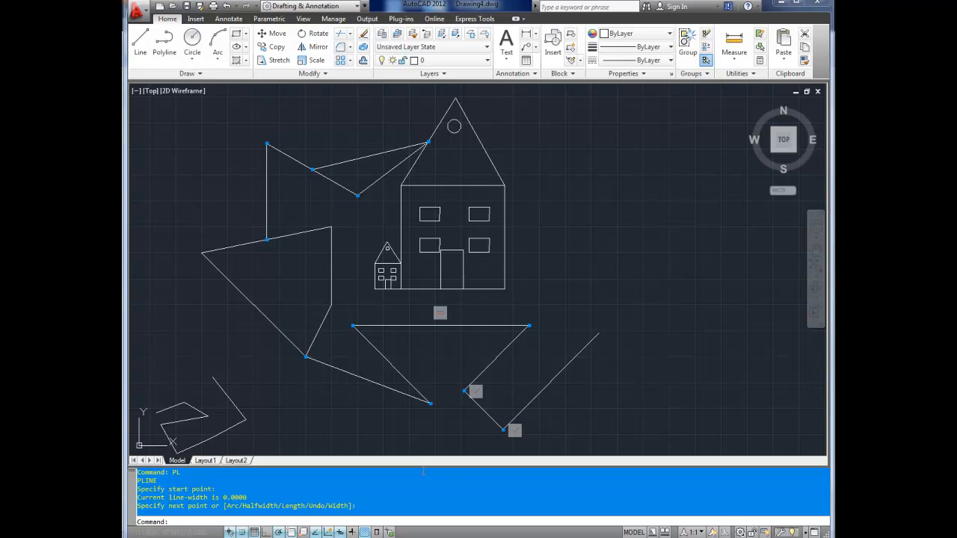
pyautogui.moveTo(343, 396)
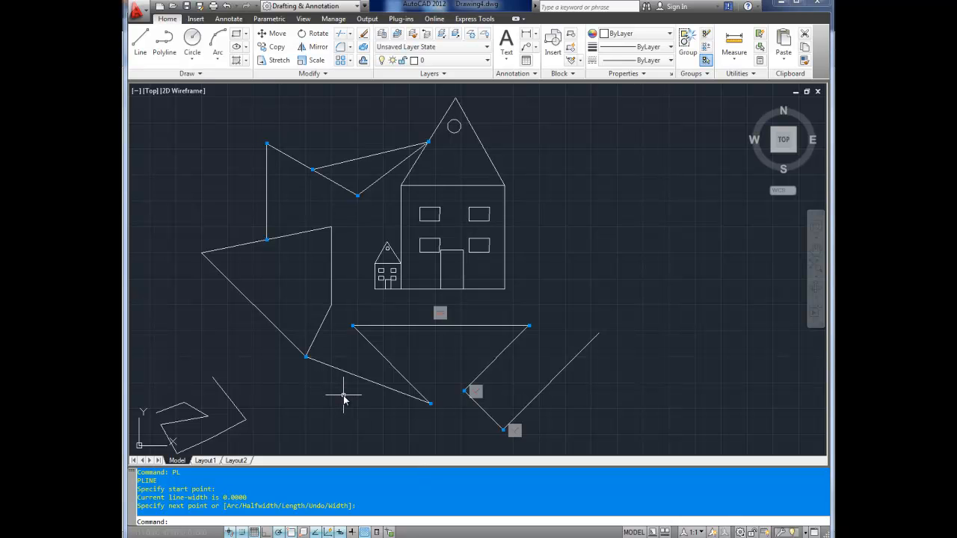